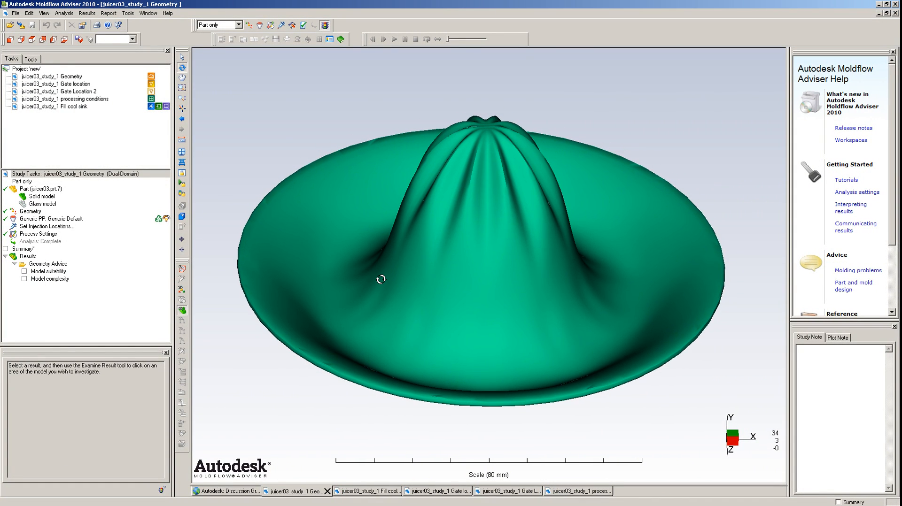
Orbit the juicer model, select the juicer03_study_1 Geometry study, and show its summary report.
drag(379, 279, 411, 276)
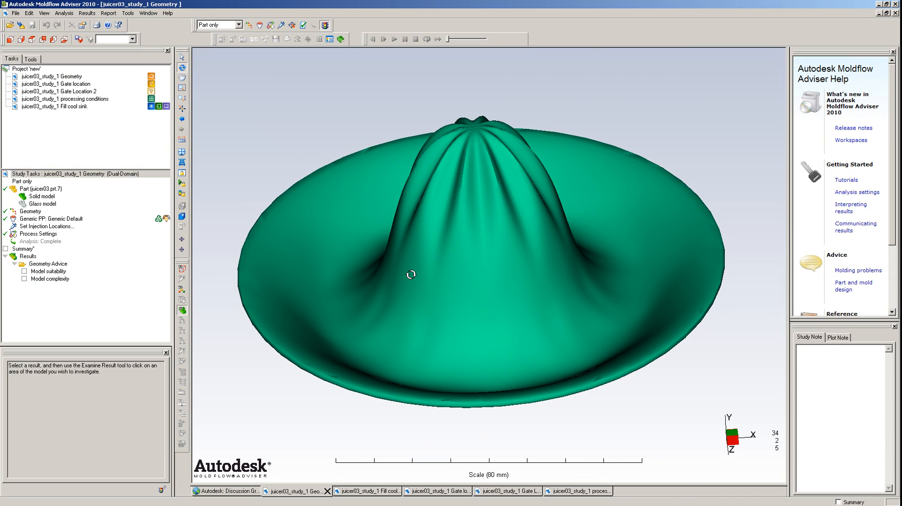
drag(410, 274, 479, 195)
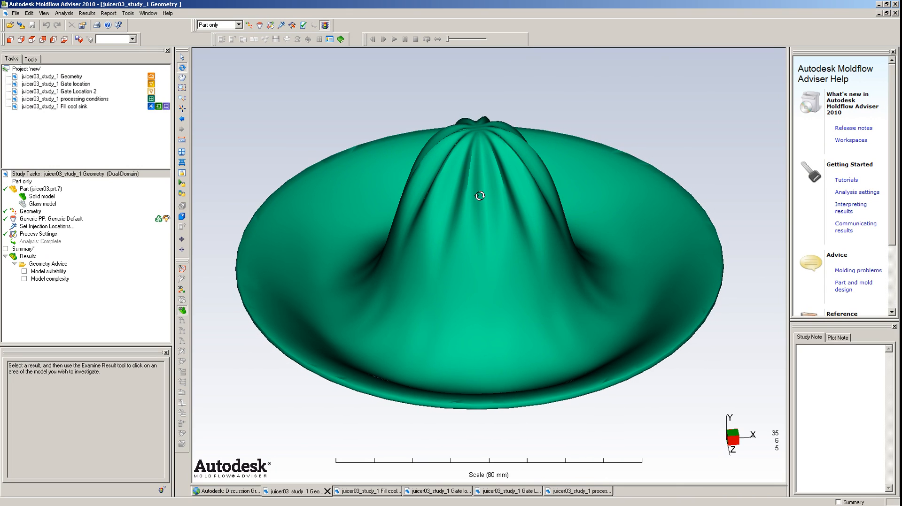
mouse_move(476, 222)
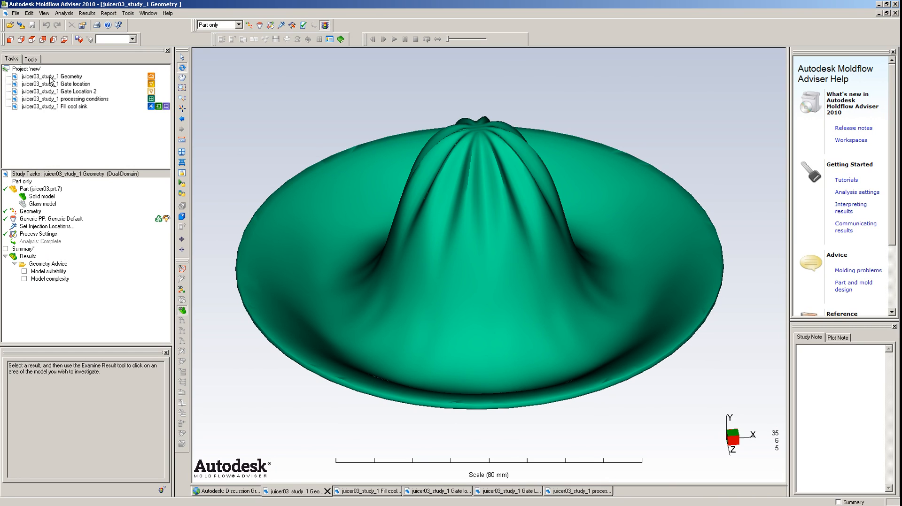
click(54, 76)
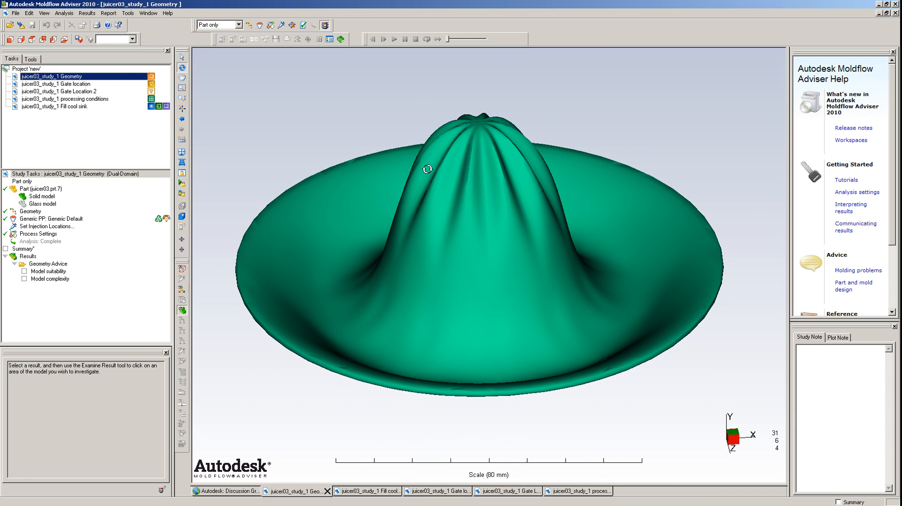
drag(426, 169, 464, 162)
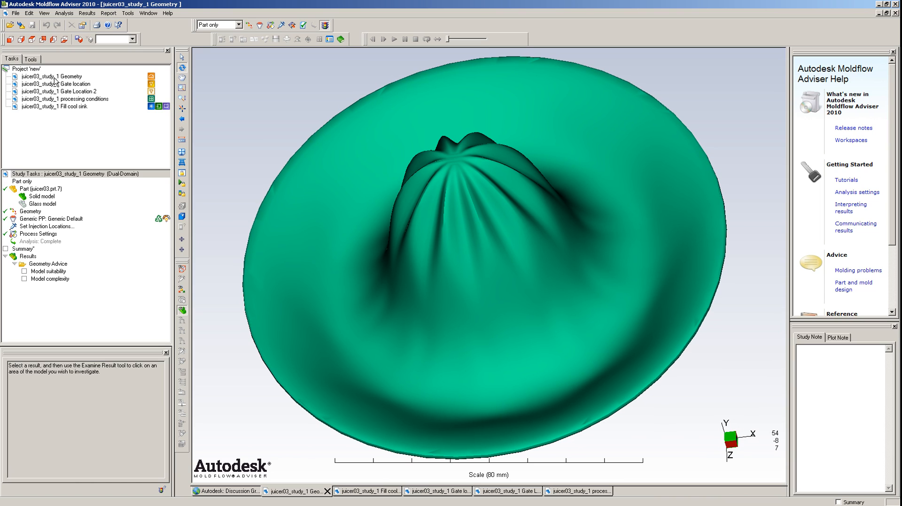
click(52, 76)
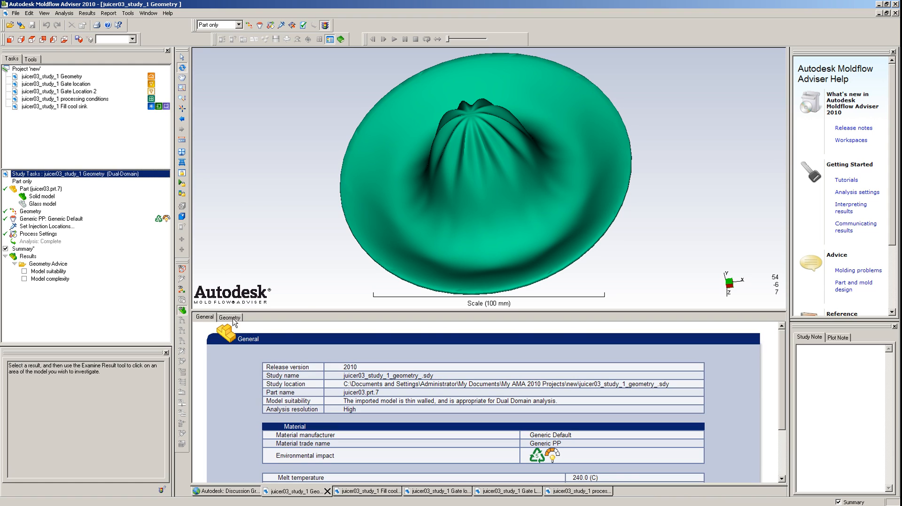
Show the Geometry findings and examine the yellow medium-rated spots near the juicer's ribbed tip.
click(229, 317)
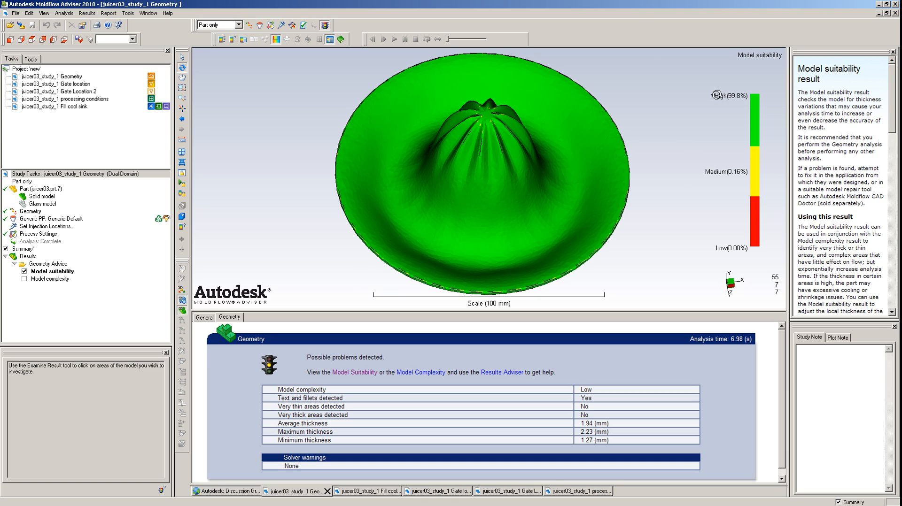
mouse_move(717, 94)
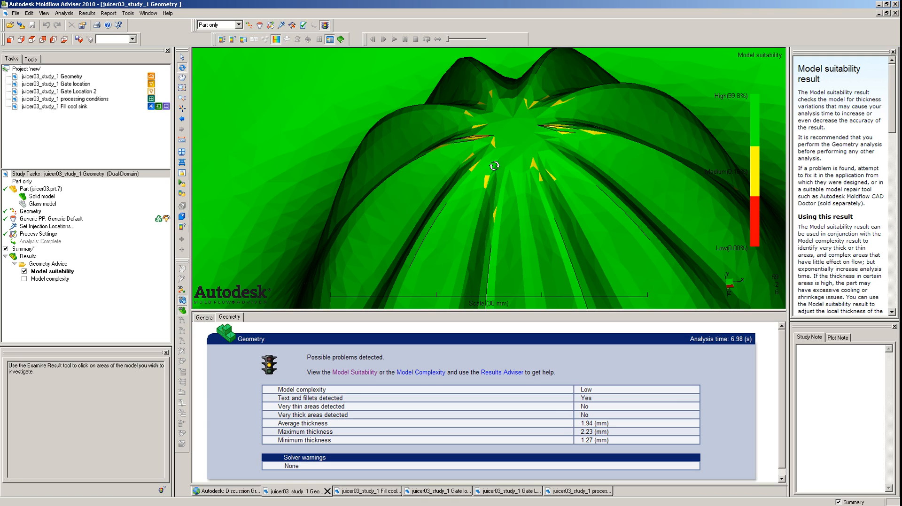
mouse_move(500, 141)
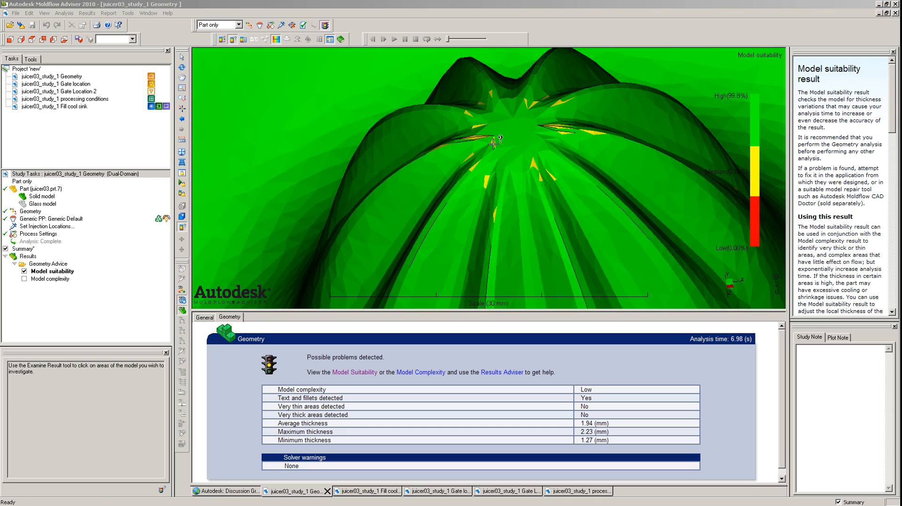
click(500, 142)
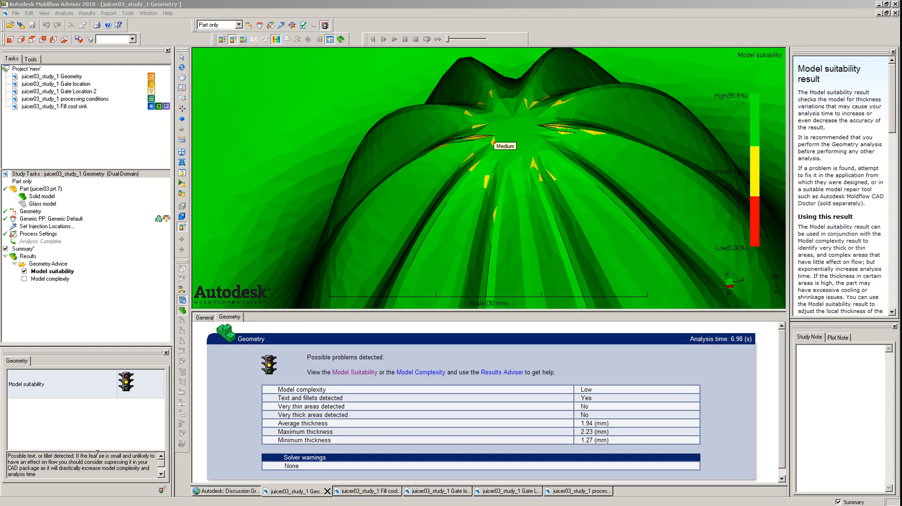
mouse_move(540, 158)
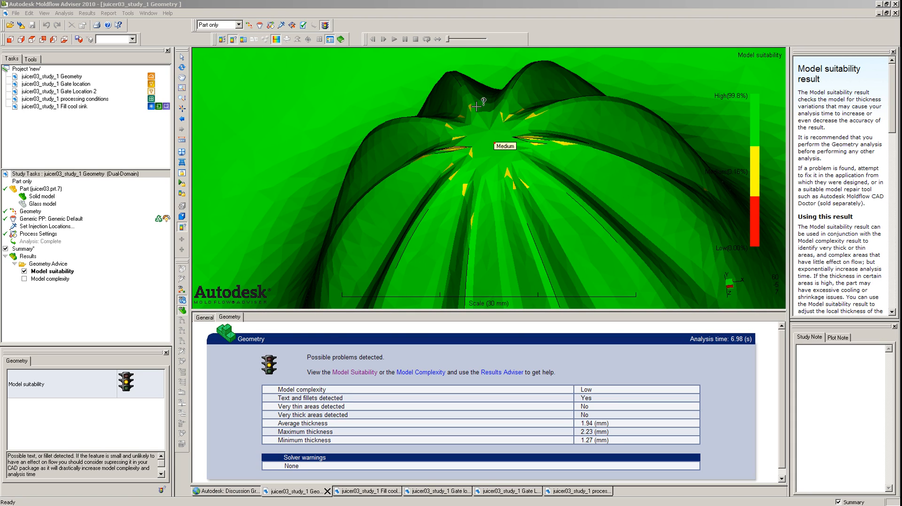
mouse_move(504, 155)
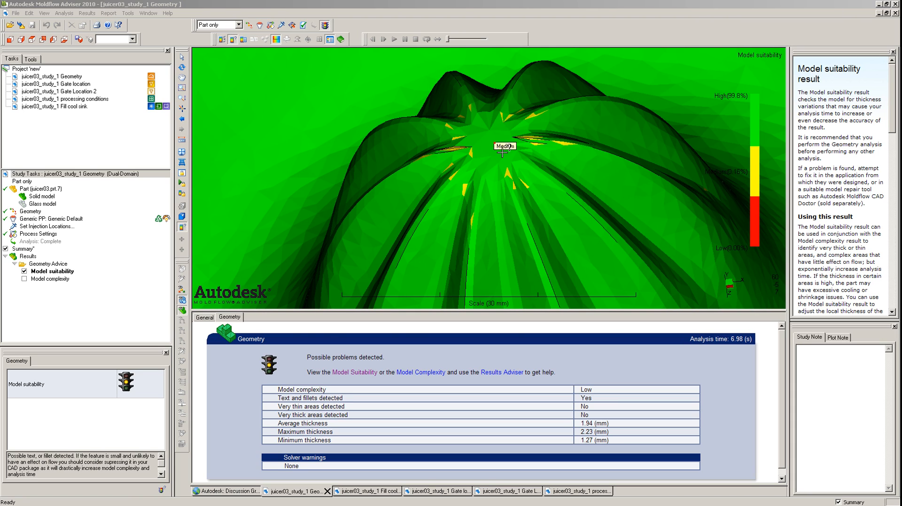
mouse_move(480, 157)
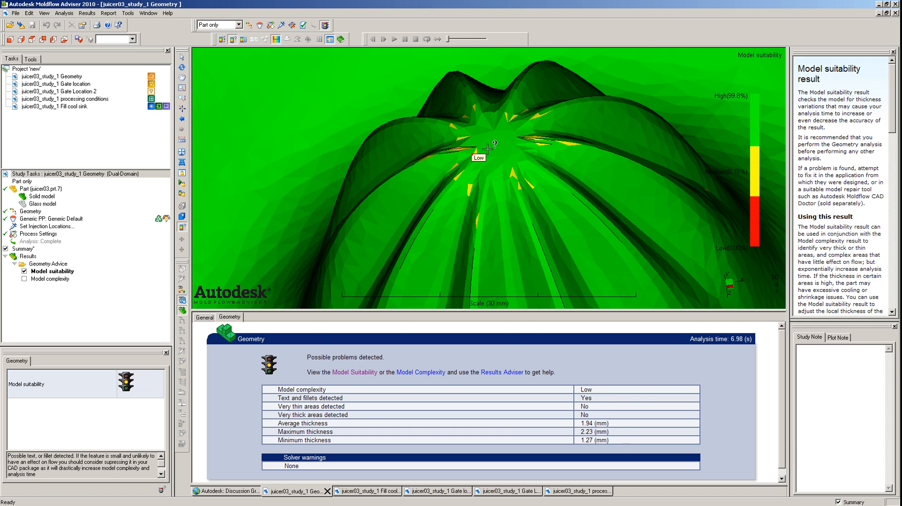
mouse_move(477, 154)
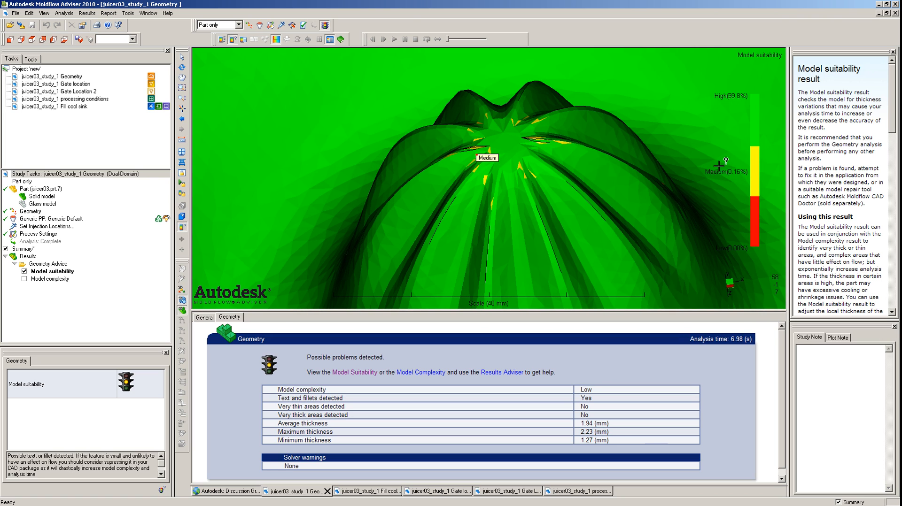
mouse_move(746, 171)
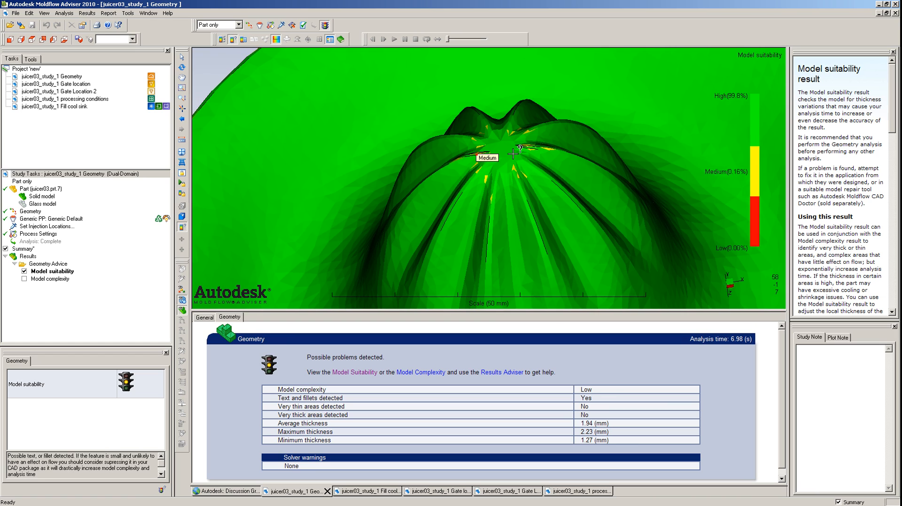
scroll(down, 3)
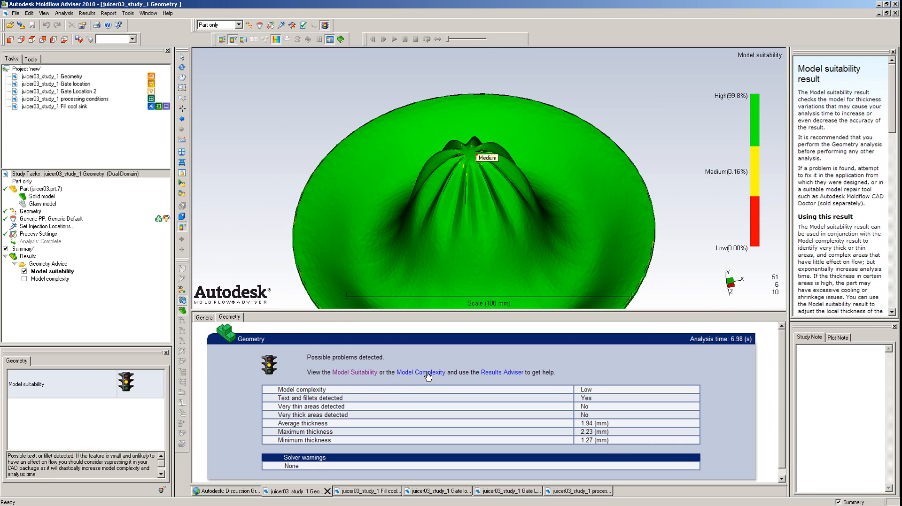
View the Low-rated Model complexity result from a side angle, then open the Gate location study.
click(420, 372)
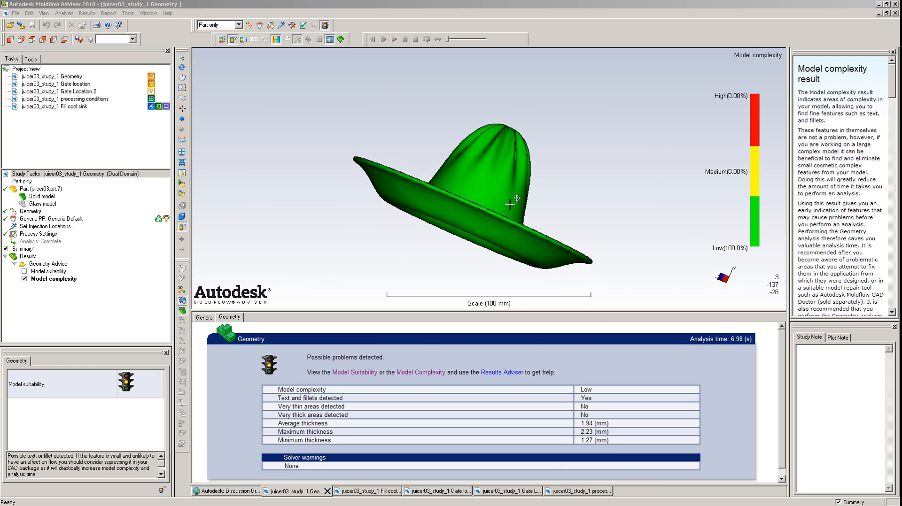
drag(512, 204, 102, 155)
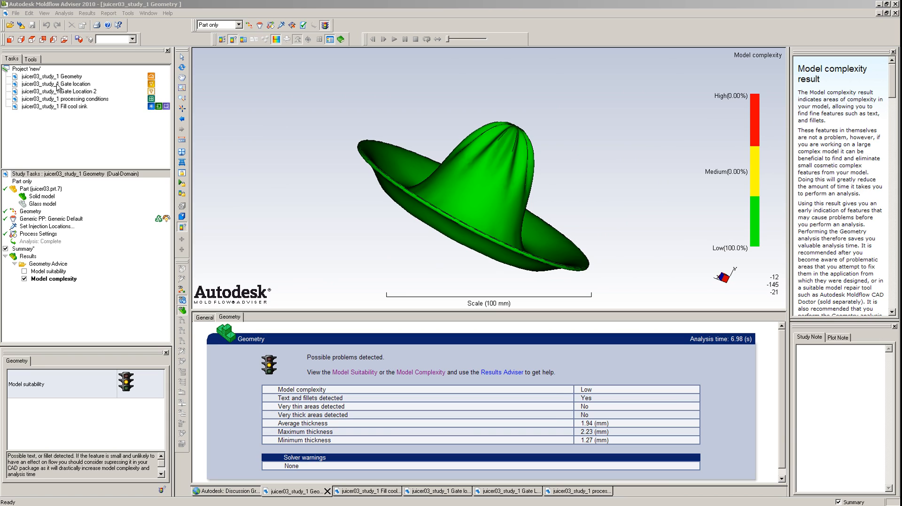
click(67, 84)
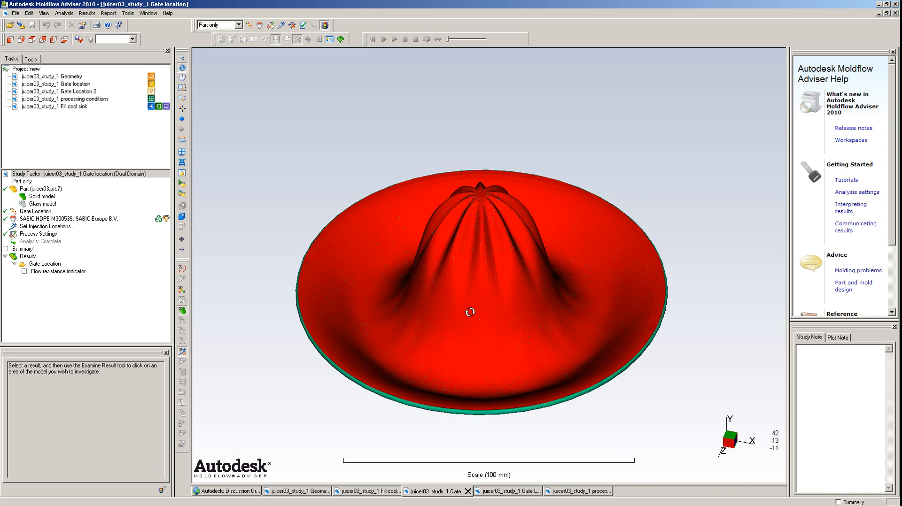
drag(469, 312, 538, 307)
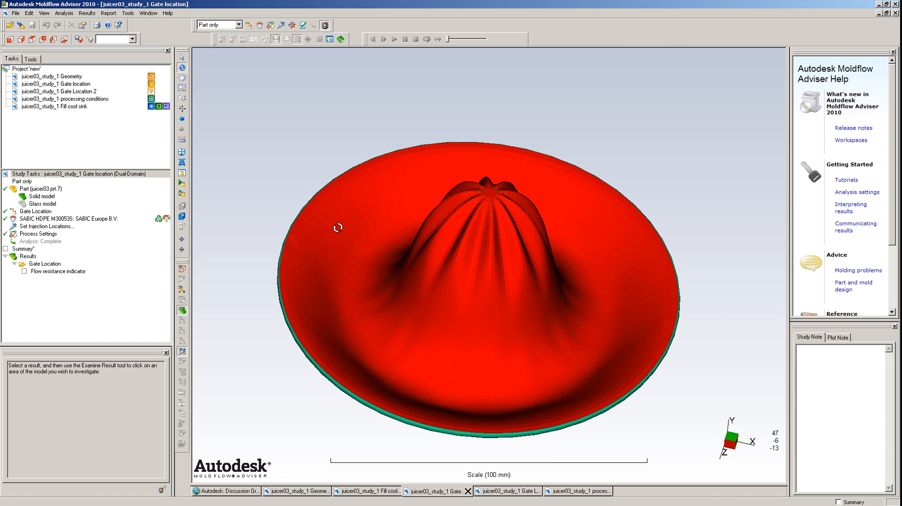
mouse_move(510, 246)
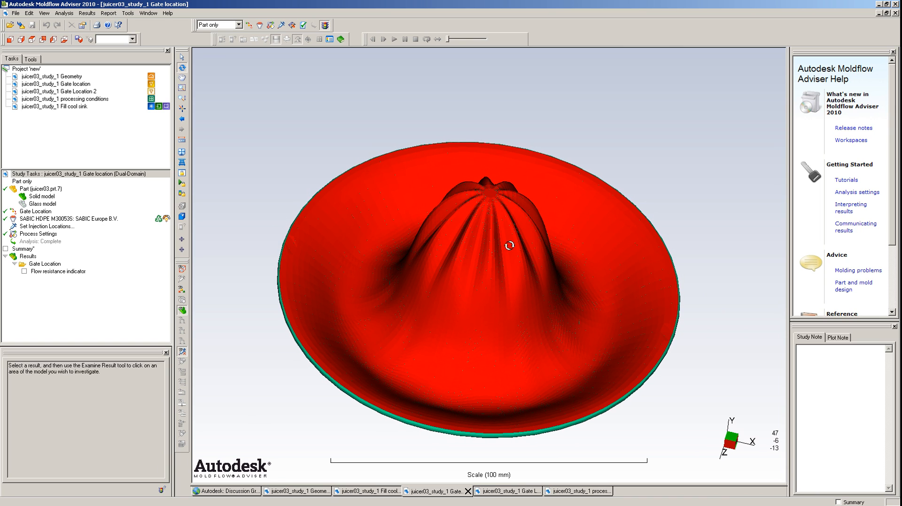
drag(508, 246, 277, 197)
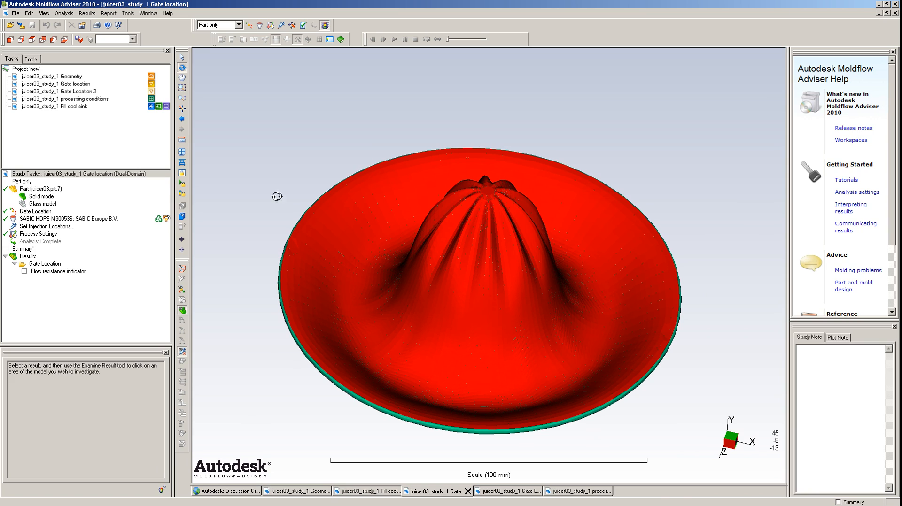
mouse_move(451, 169)
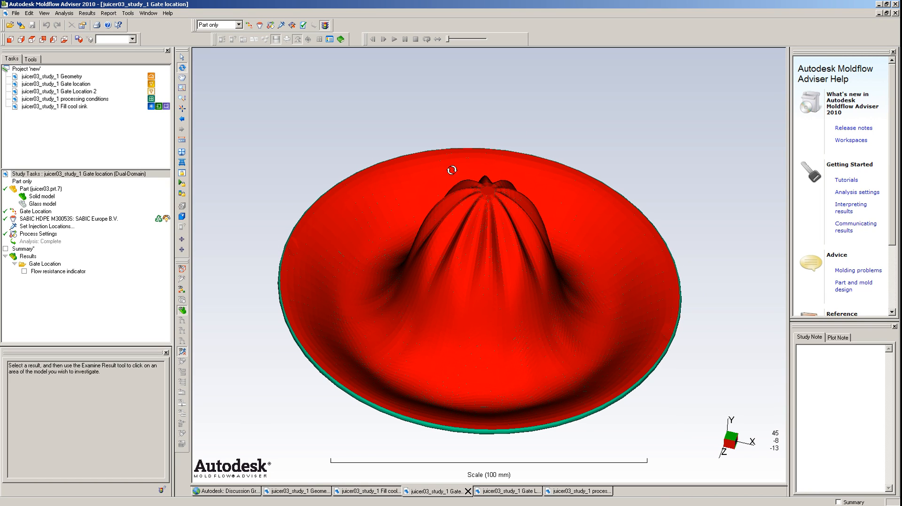
mouse_move(518, 416)
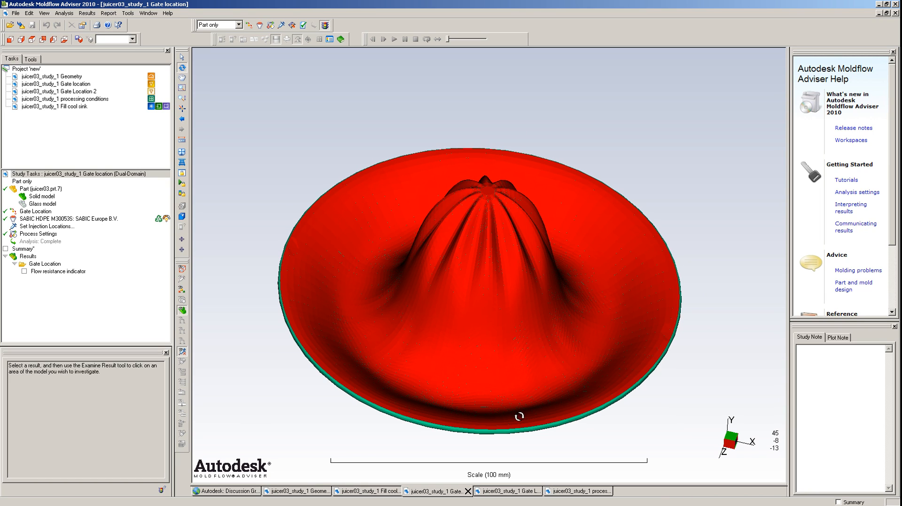
mouse_move(317, 247)
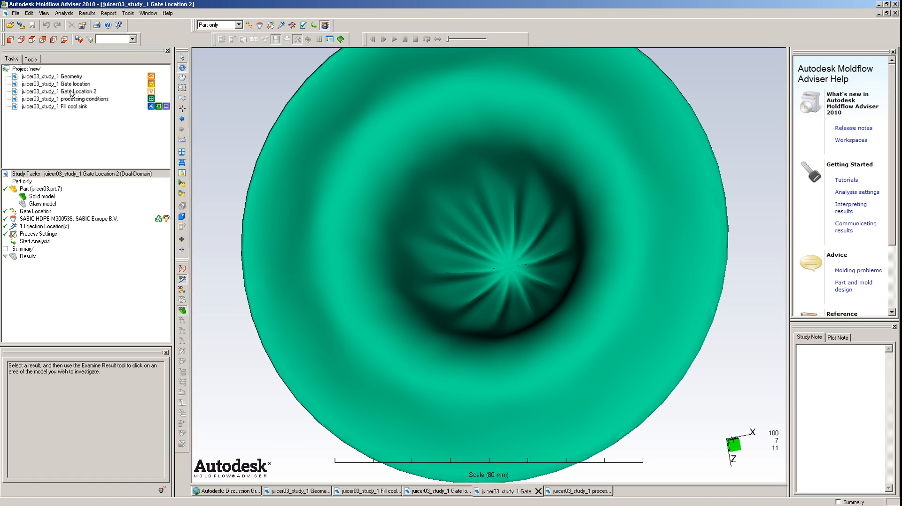
Open Gate Location 2, compare it with the Gate location study, and zoom onto its injection point.
double_click(57, 91)
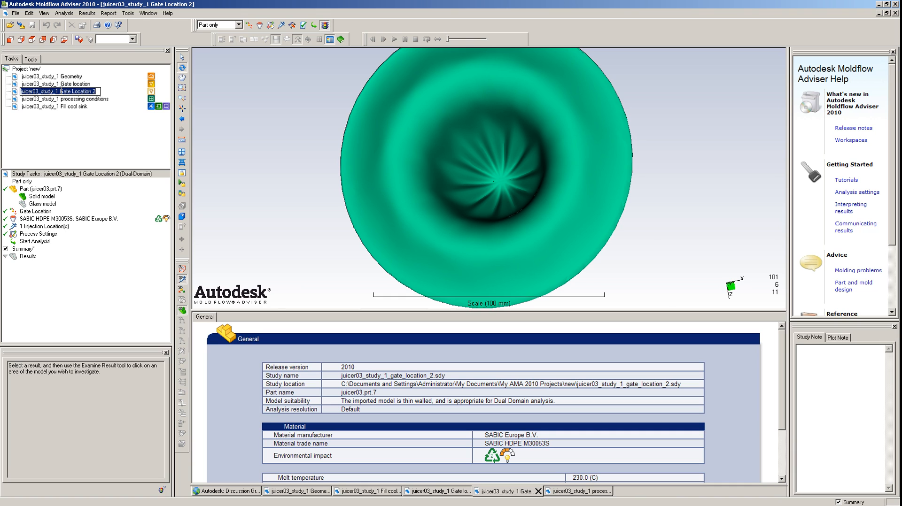
click(506, 492)
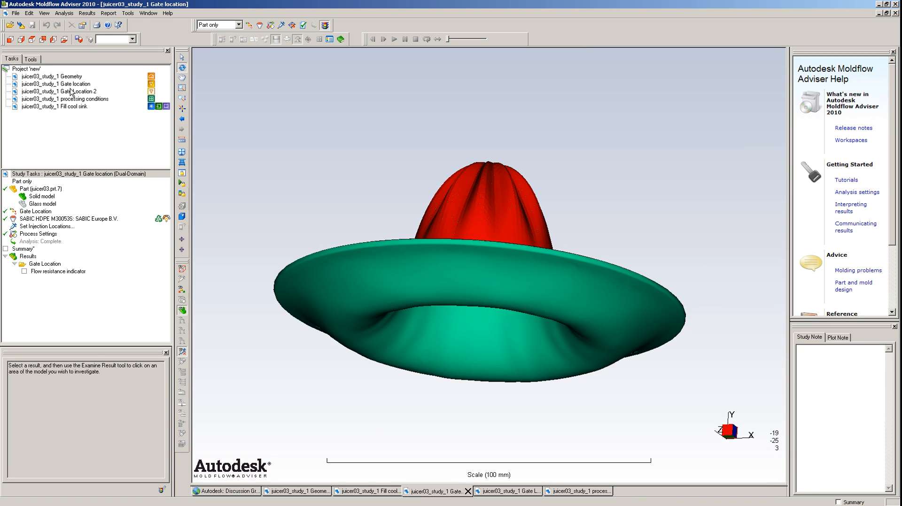
click(508, 492)
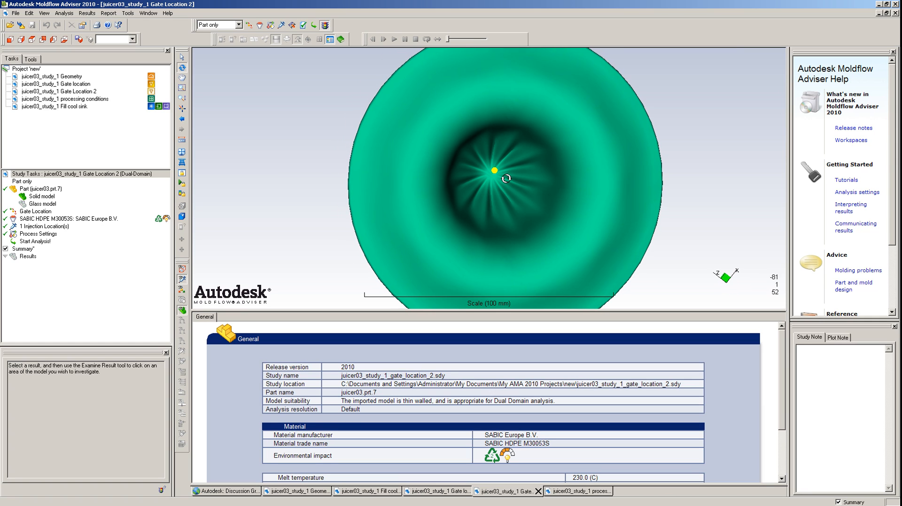
drag(506, 178, 523, 199)
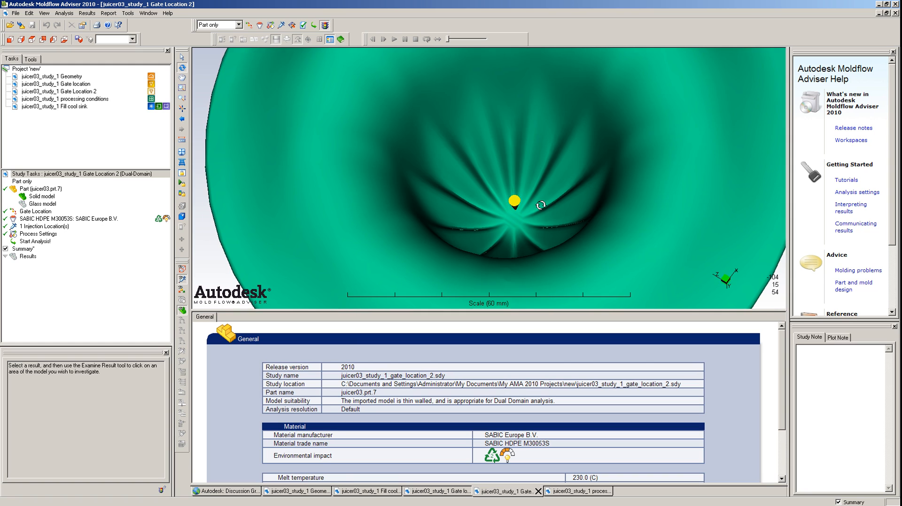
drag(515, 201, 505, 181)
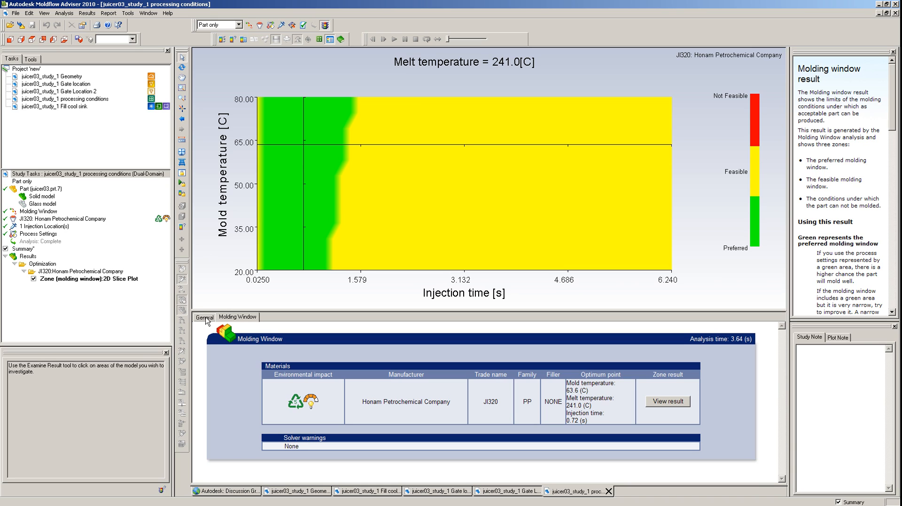
View the General summary, then the Molding Window report listing 63.6 C mold temperature and 0.72 s injection.
click(203, 317)
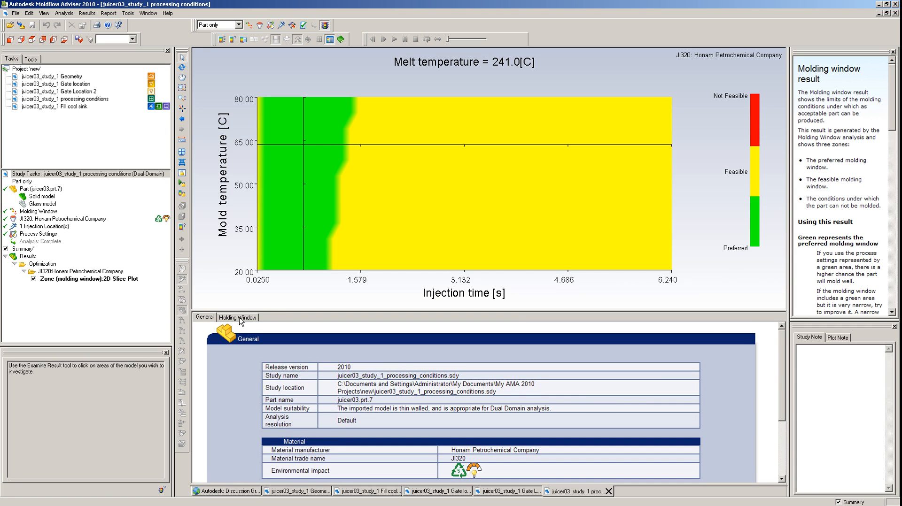
click(236, 317)
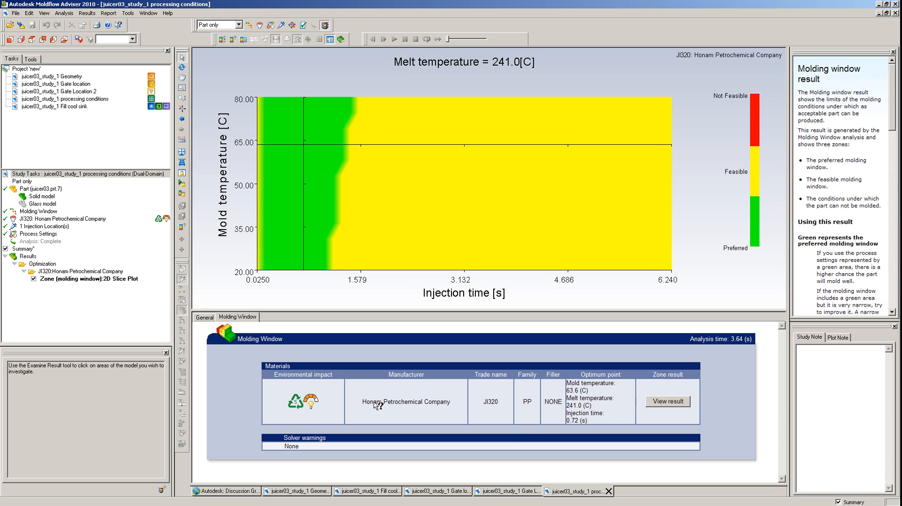
mouse_move(376, 404)
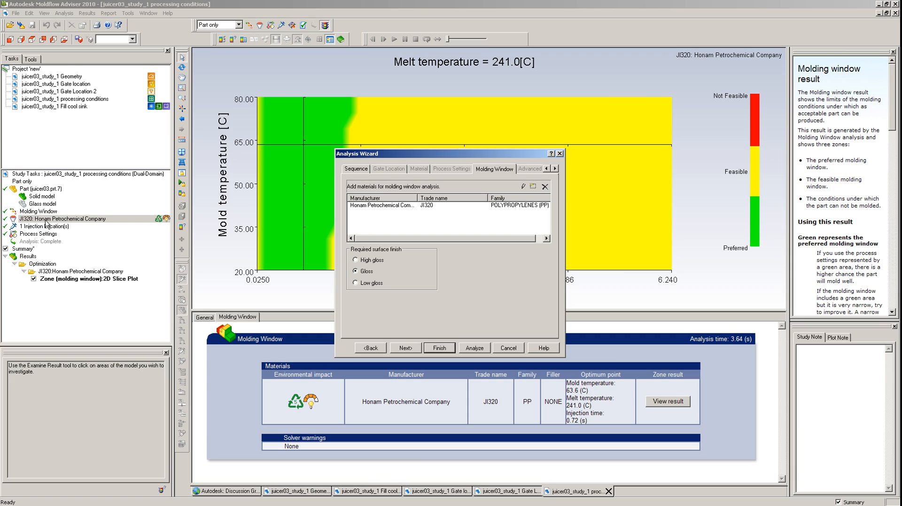
mouse_move(504, 189)
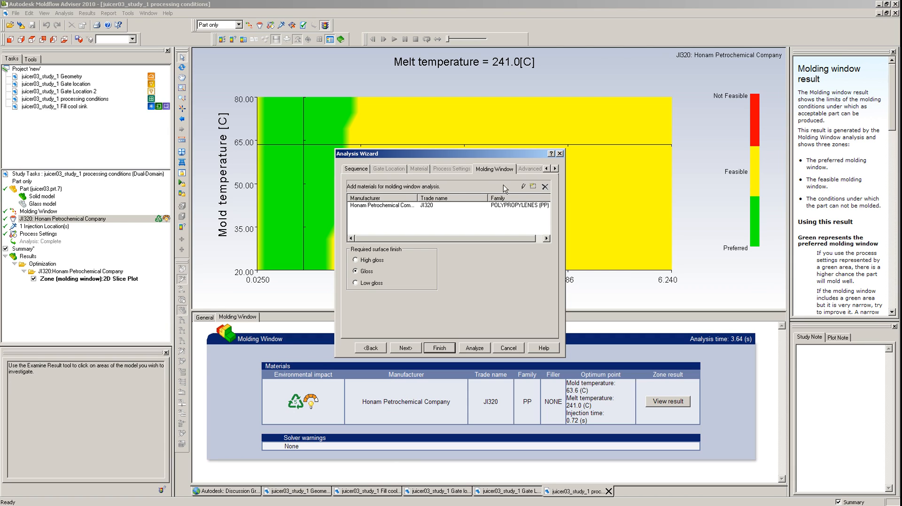
mouse_move(487, 222)
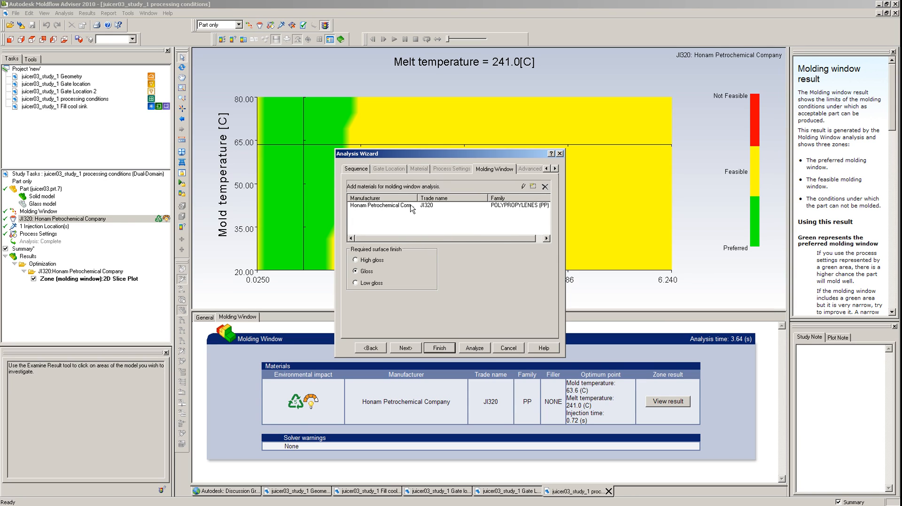
mouse_move(417, 210)
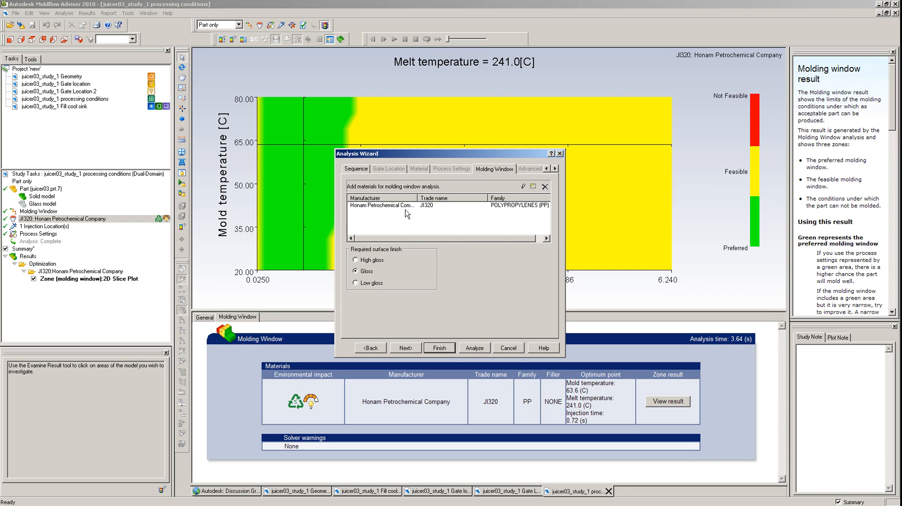
mouse_move(489, 335)
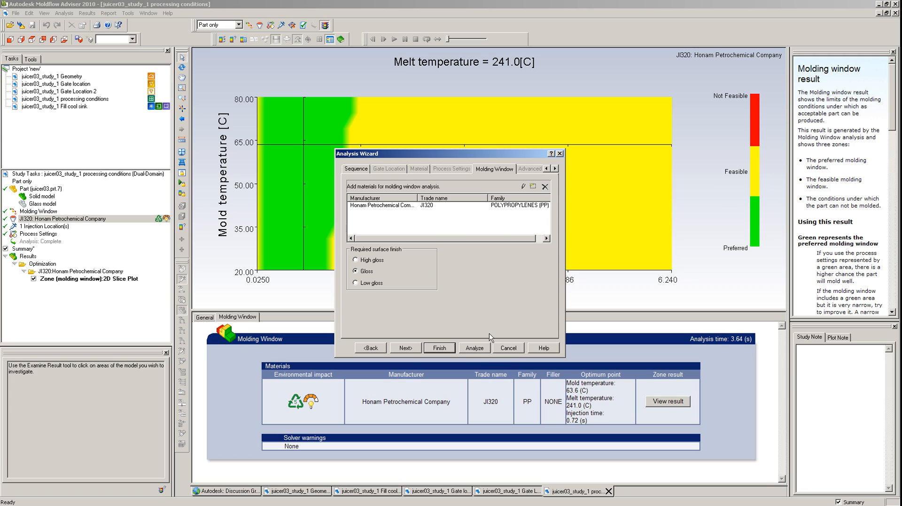
Cancel the Analysis Wizard's molding window settings to return to the molding window result.
click(507, 347)
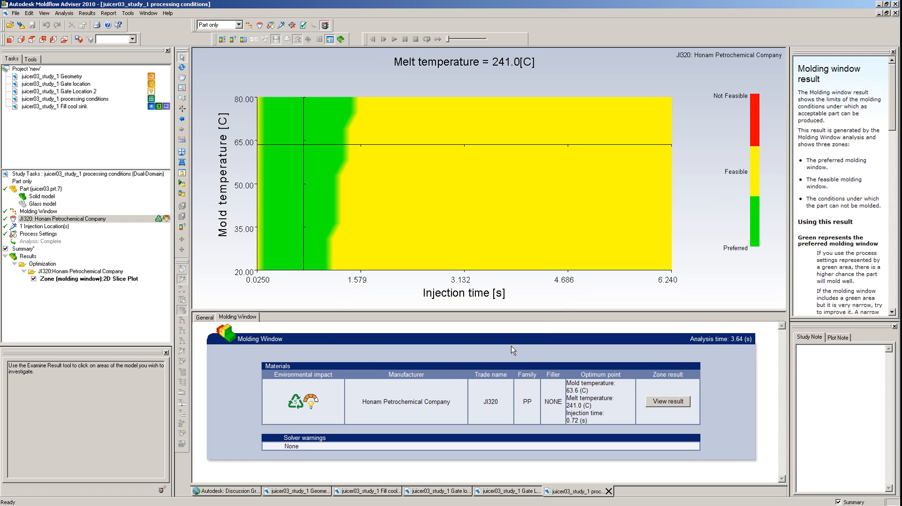
mouse_move(346, 201)
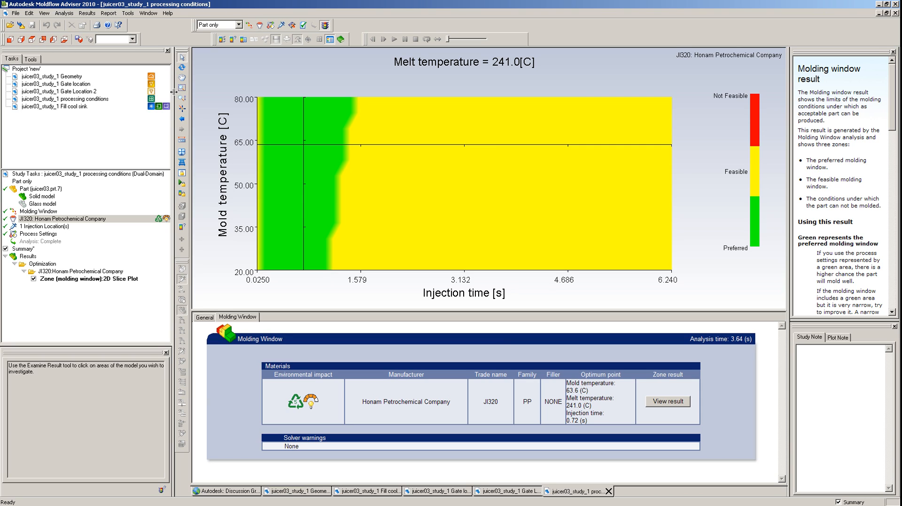
mouse_move(306, 157)
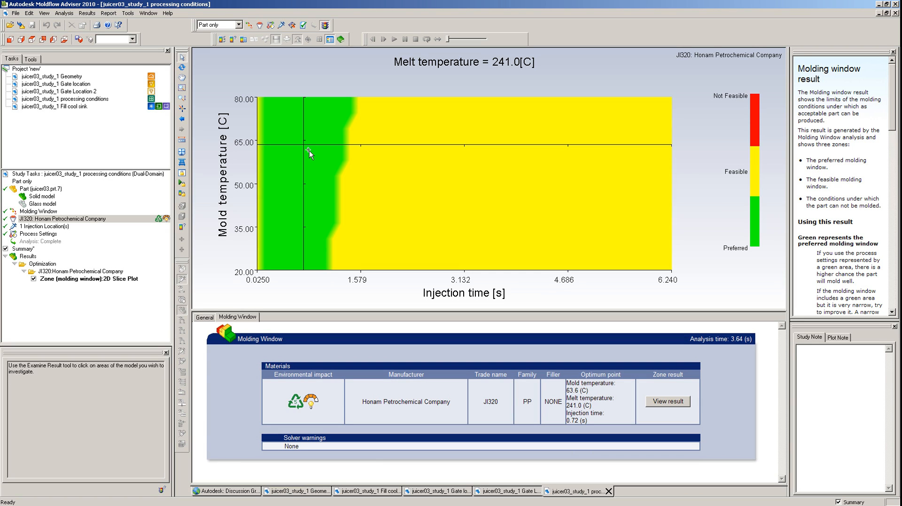
mouse_move(299, 143)
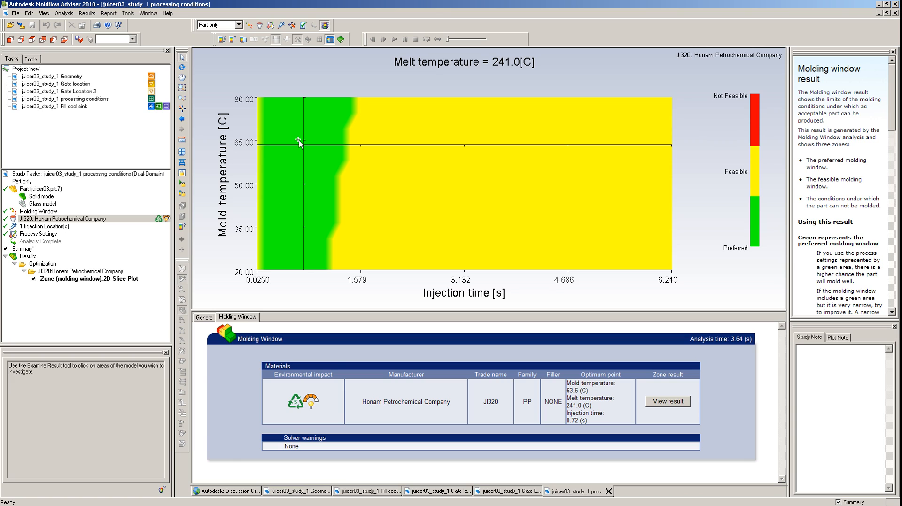
mouse_move(305, 151)
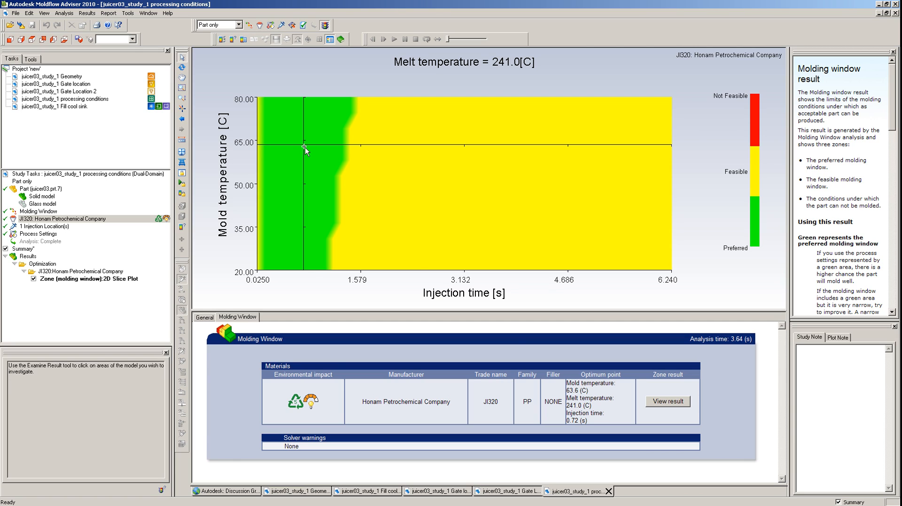
mouse_move(571, 389)
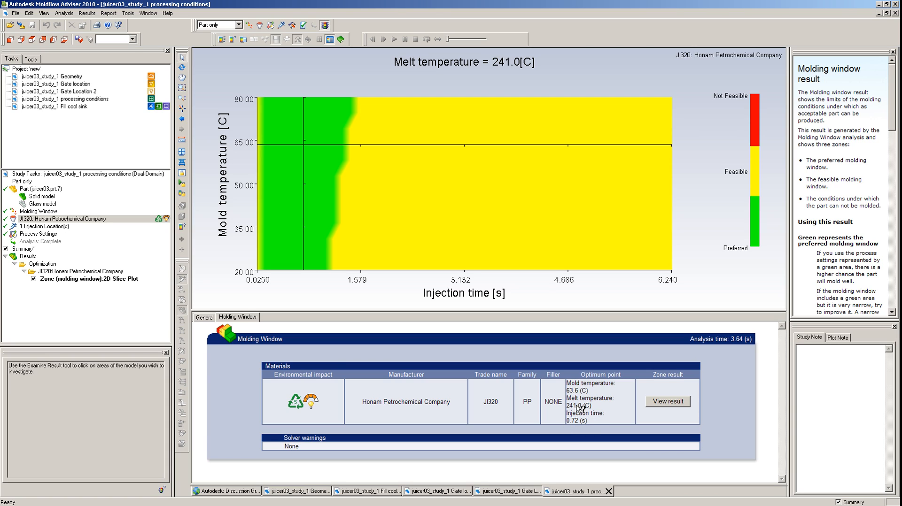
mouse_move(138, 127)
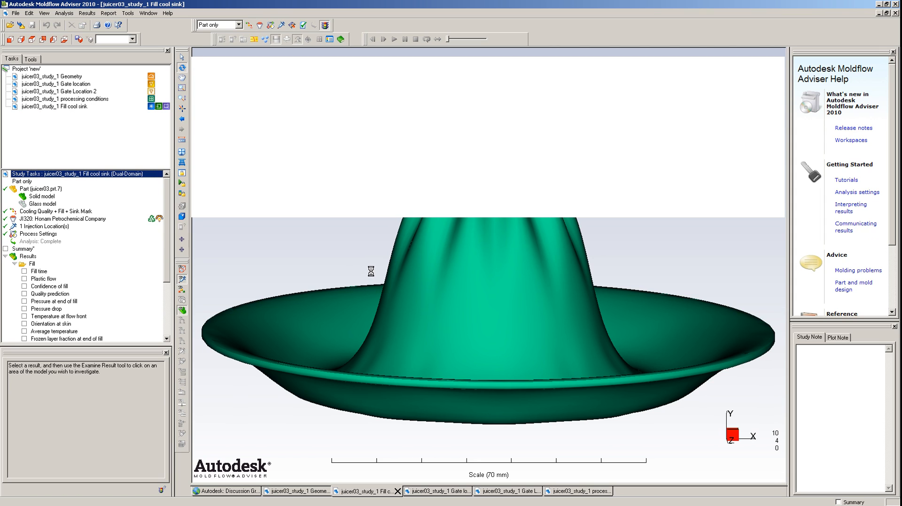
Show the Fill cool sink summary and Fill time result, animating the part to full fill at 0.7705 s.
click(5, 249)
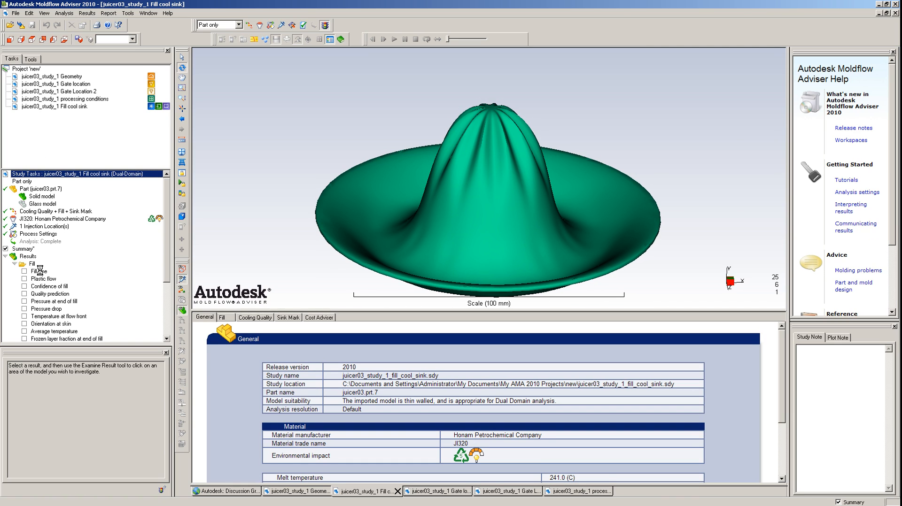
click(25, 272)
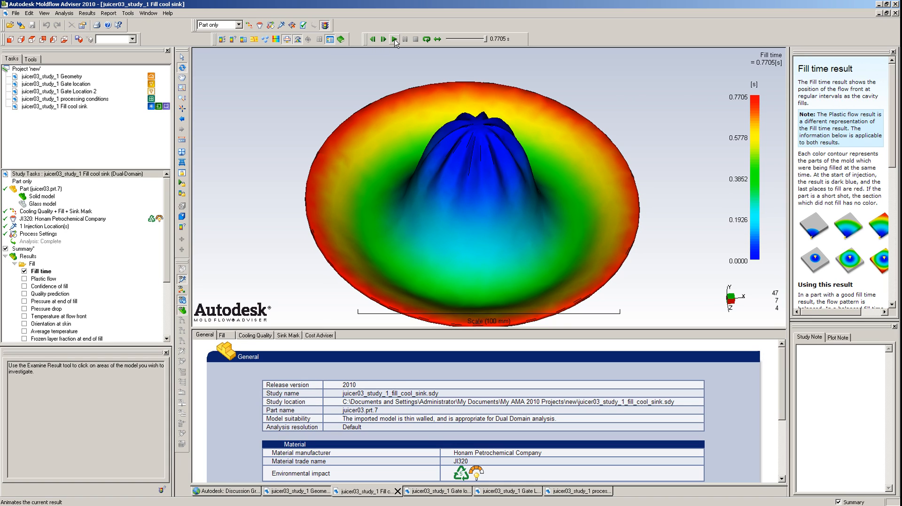
click(394, 39)
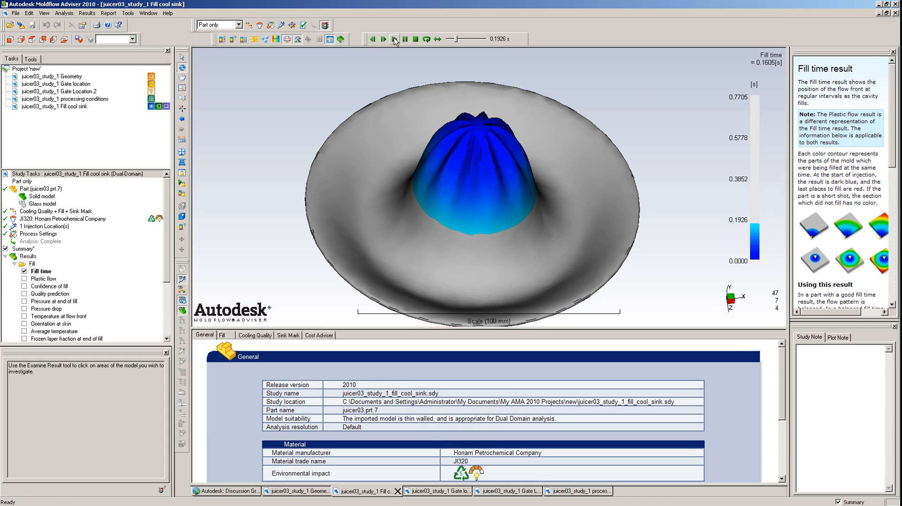
click(383, 38)
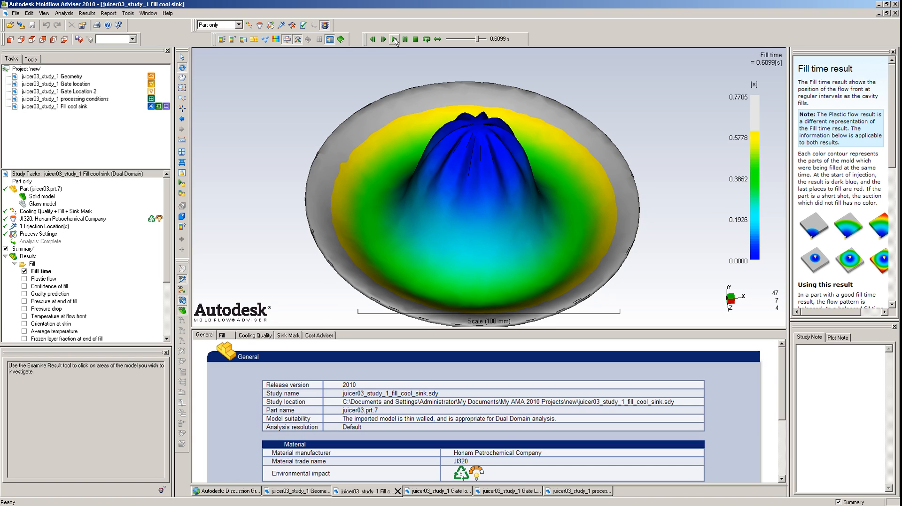
click(394, 39)
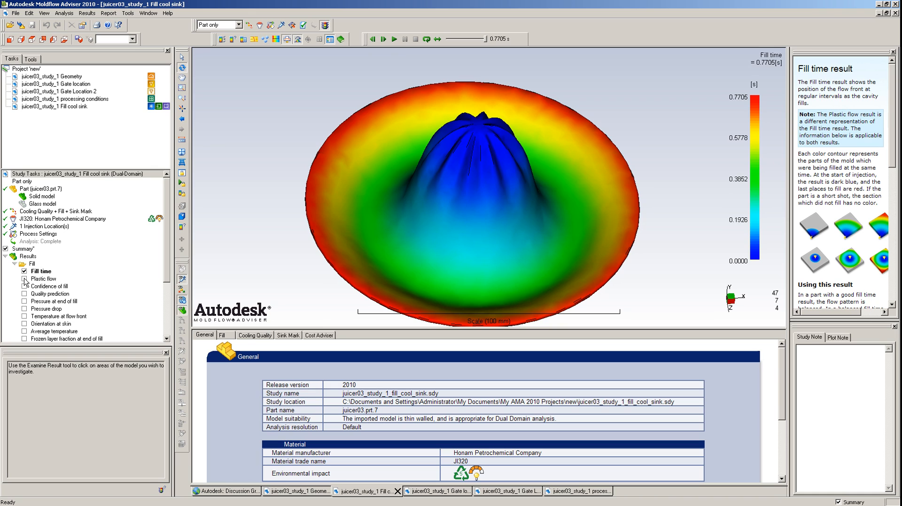
Show plastic flow and confidence of fill, then pressure at end of fill peaking at 15.63 MPa.
click(24, 279)
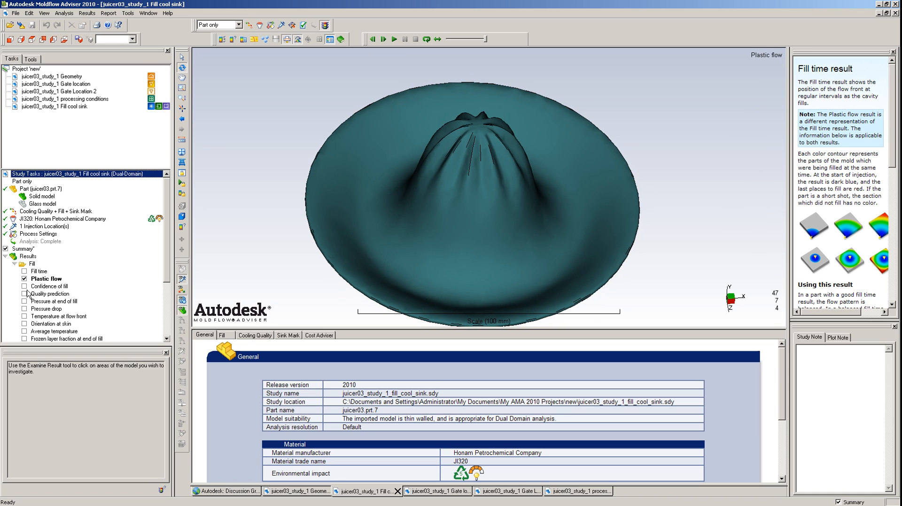
click(25, 287)
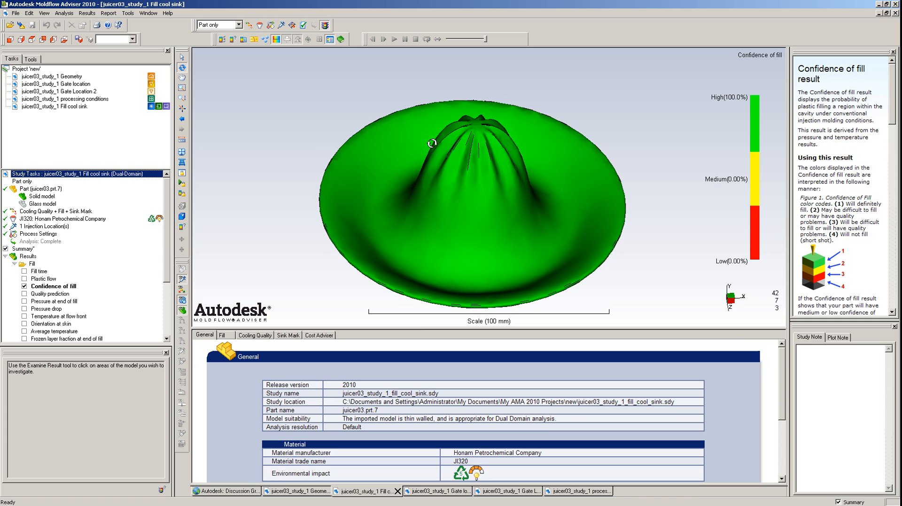
drag(431, 142, 474, 145)
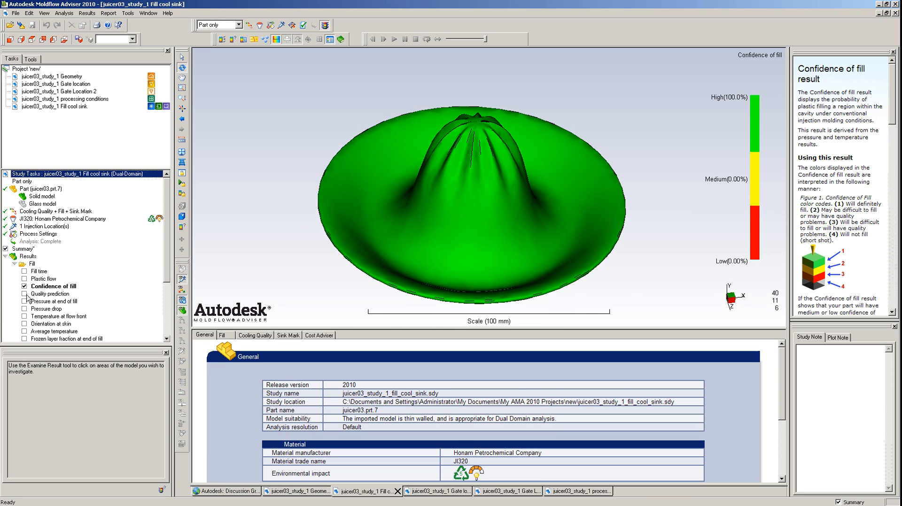
click(54, 294)
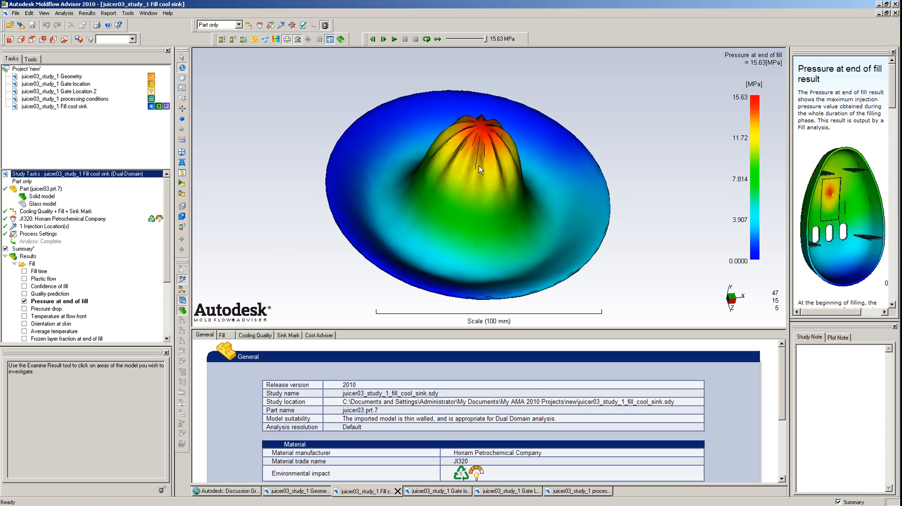
Tilt the juicer higher and display the Pressure drop result, scaled to 15.63 MPa.
drag(480, 170, 467, 151)
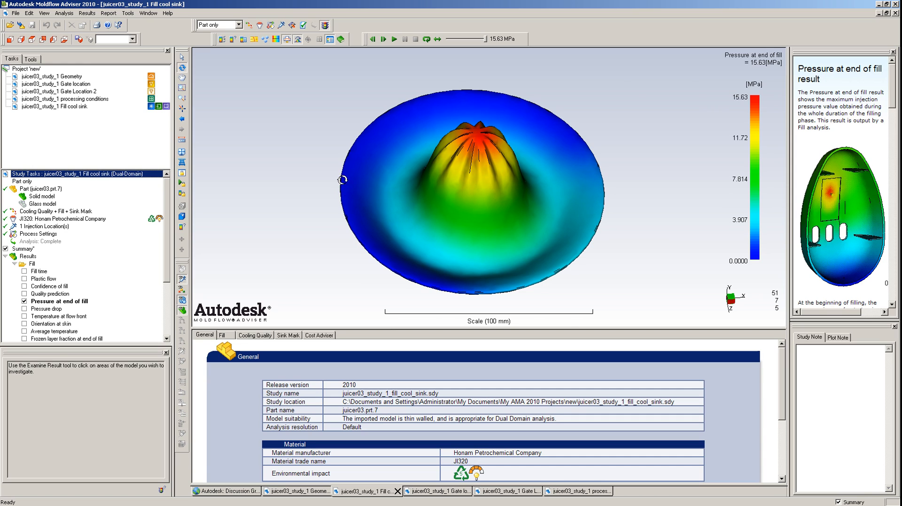
mouse_move(333, 174)
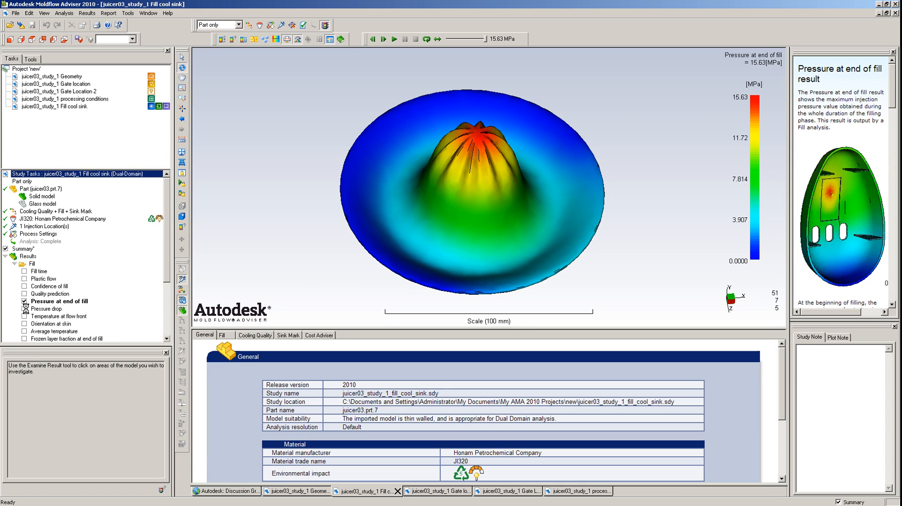
click(25, 309)
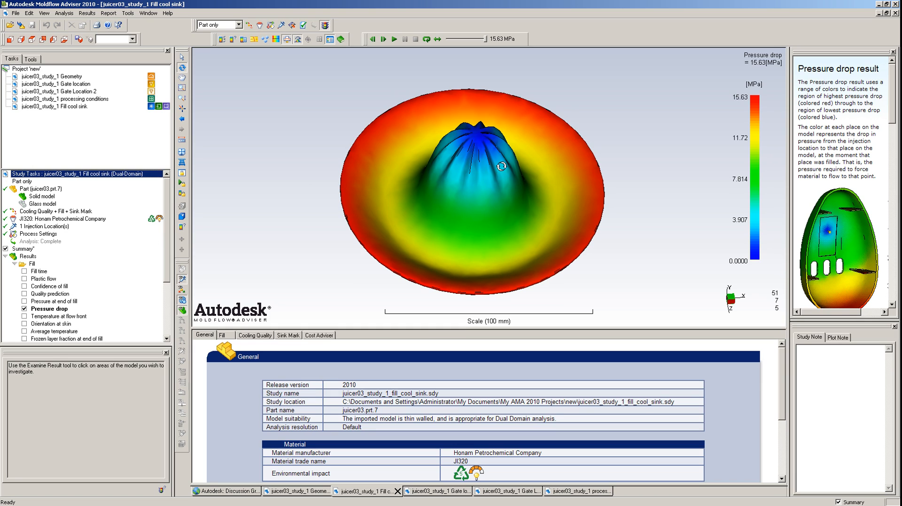
mouse_move(479, 141)
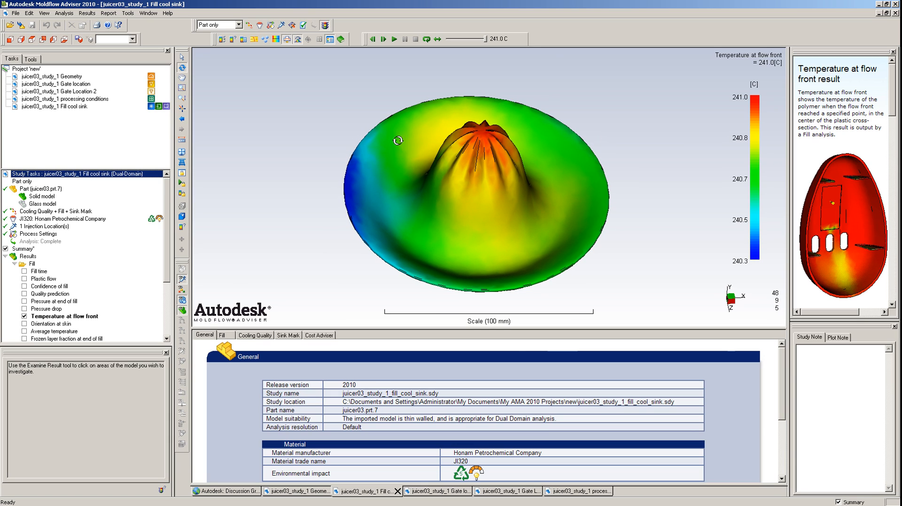
mouse_move(523, 106)
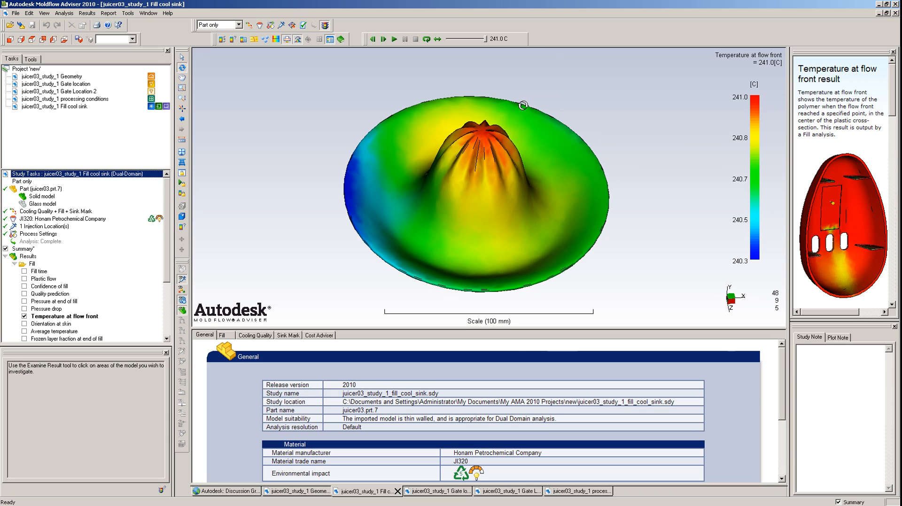
mouse_move(367, 200)
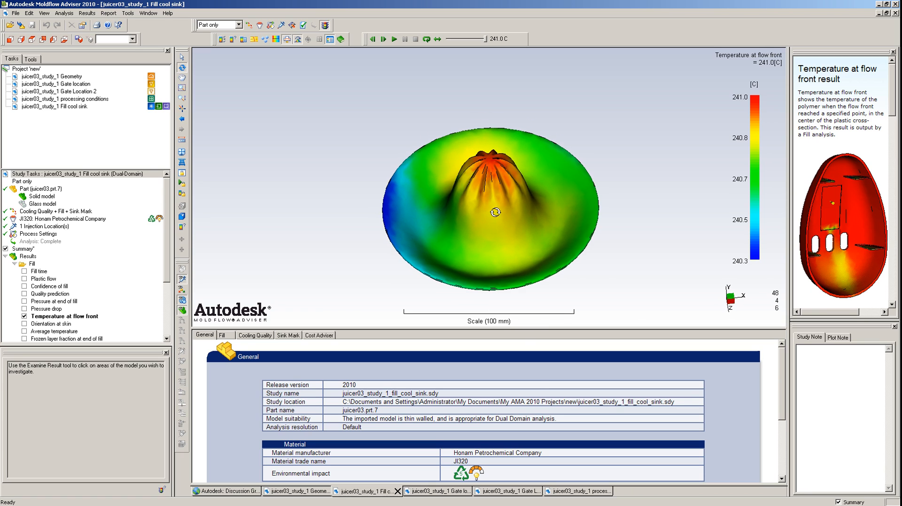
Tilt the juicer to look down on the Temperature at flow front result (240.3–241.0 C).
drag(495, 213, 495, 173)
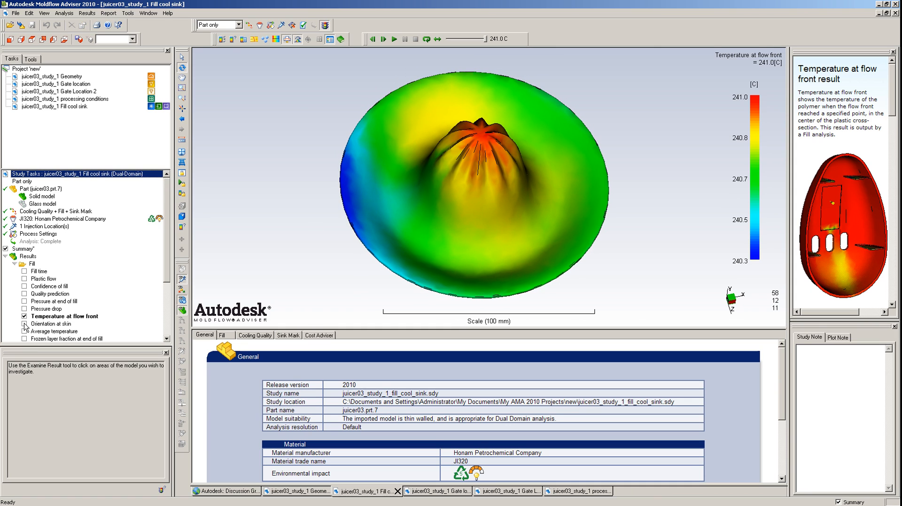
View orientation at skin, then display Average temperature (235.9–242.6 C) on the juicer.
click(24, 324)
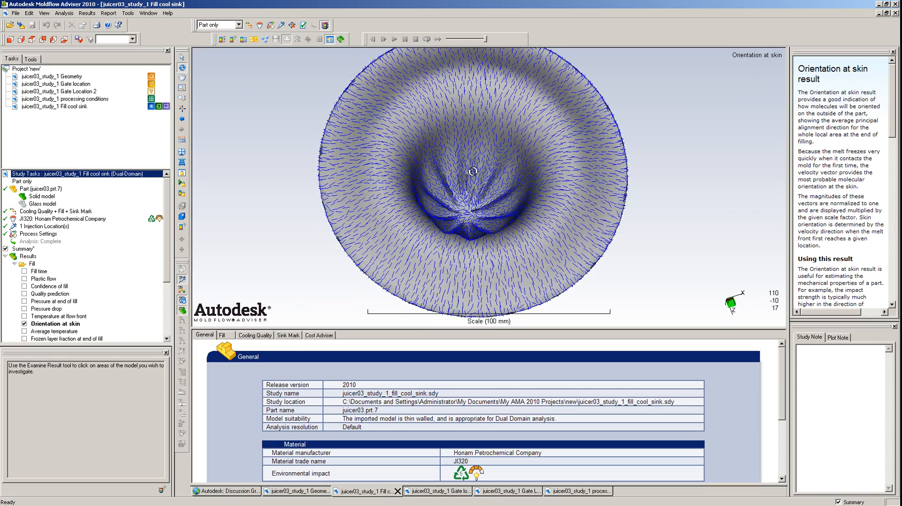
drag(477, 170, 466, 144)
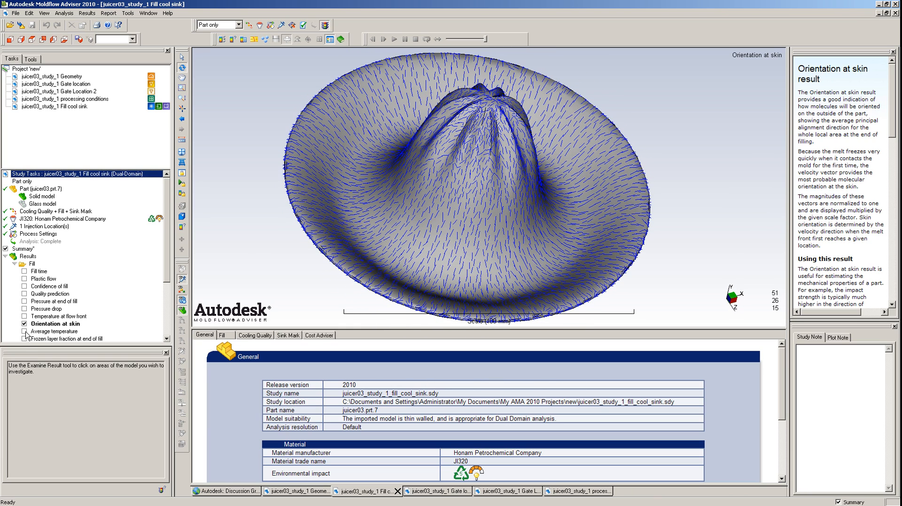
click(25, 331)
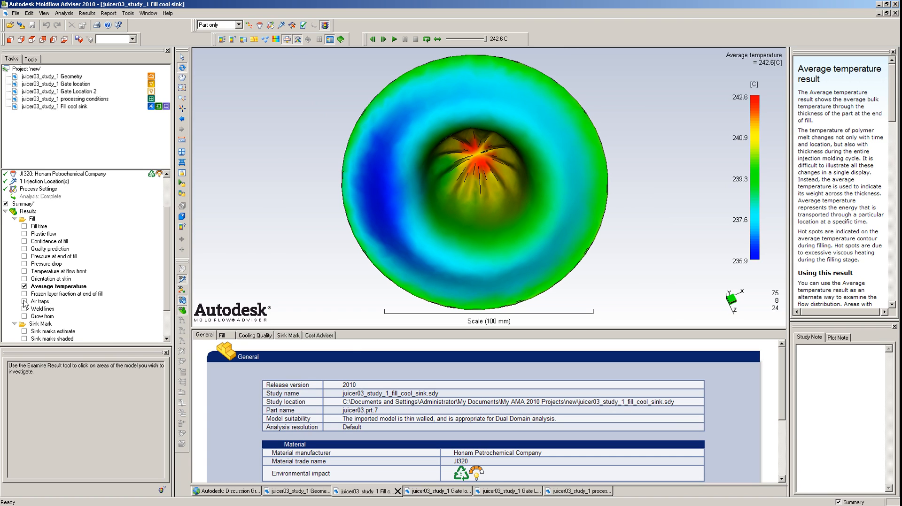
Inspect air traps around the rim, then examine the weld line near the ribbed tip.
click(24, 302)
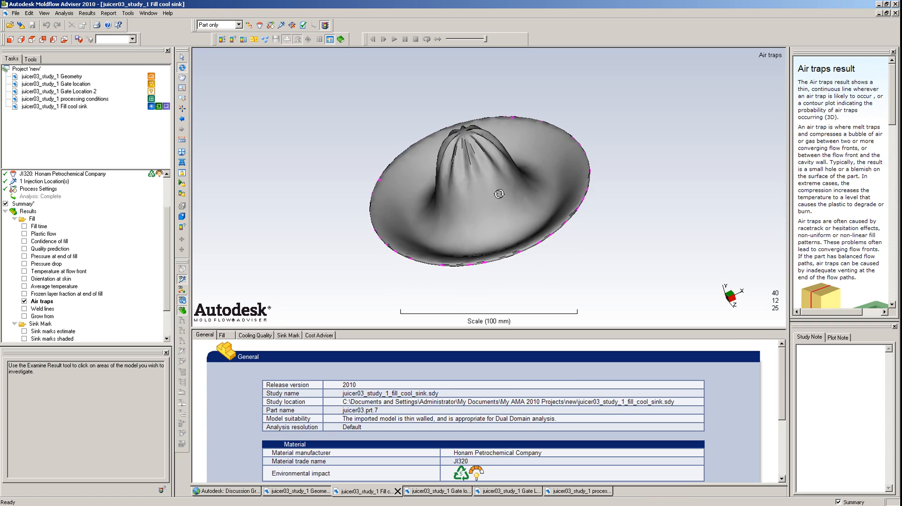
drag(498, 195, 444, 283)
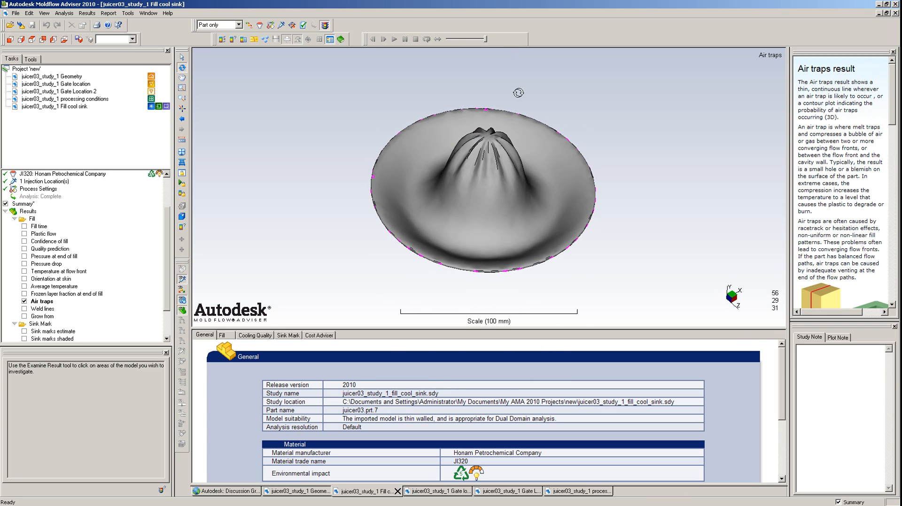
drag(517, 92, 497, 265)
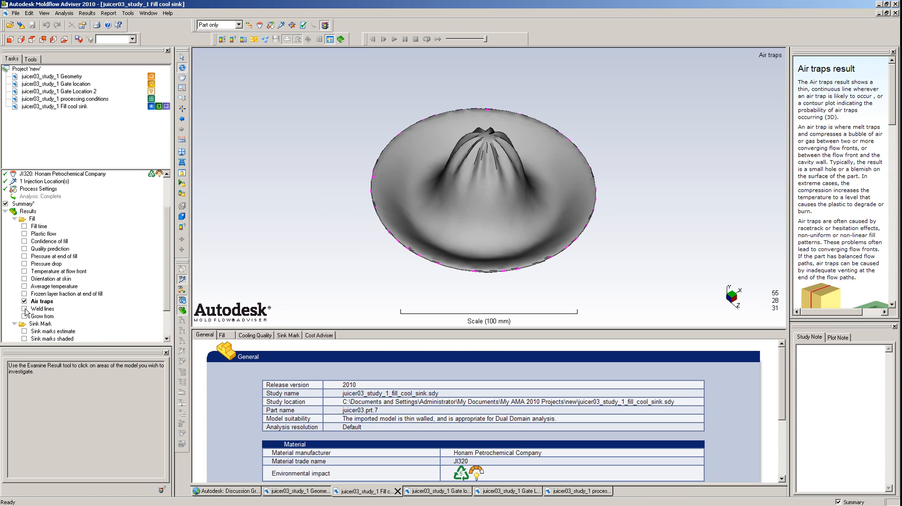
click(24, 310)
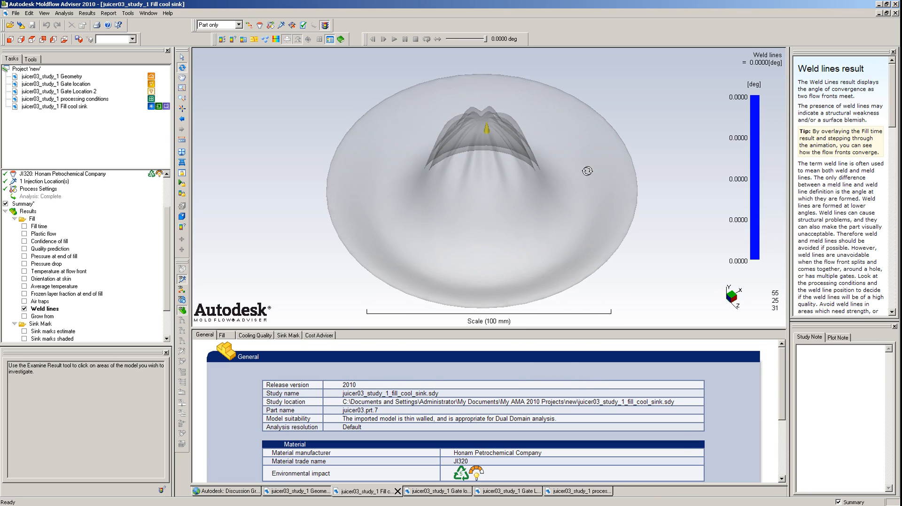
drag(588, 171, 458, 149)
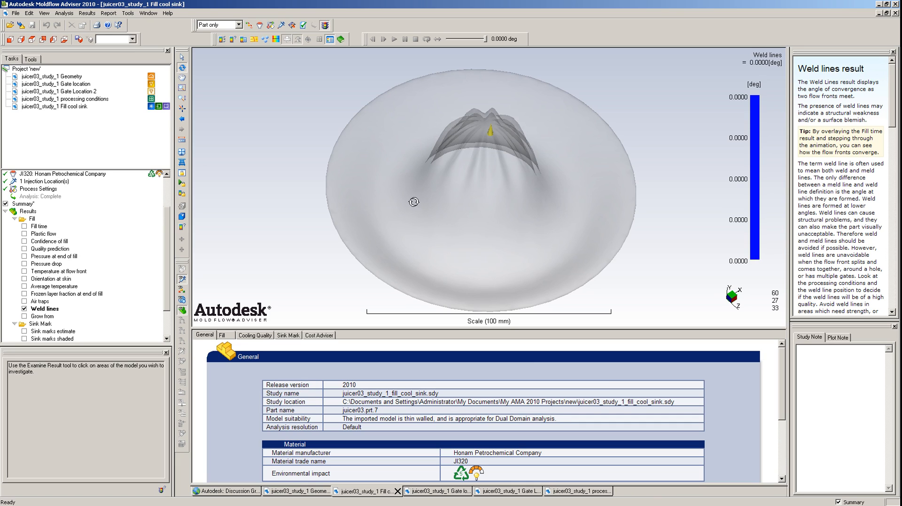
mouse_move(523, 189)
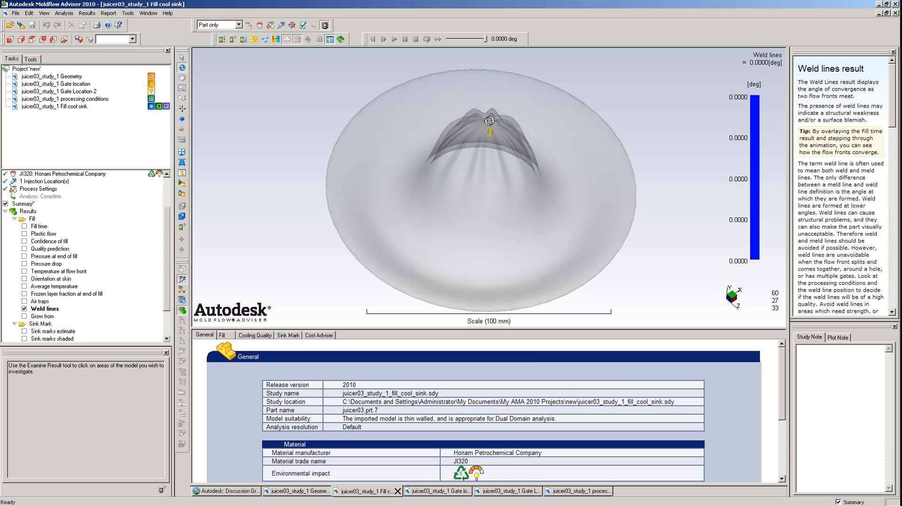
mouse_move(508, 84)
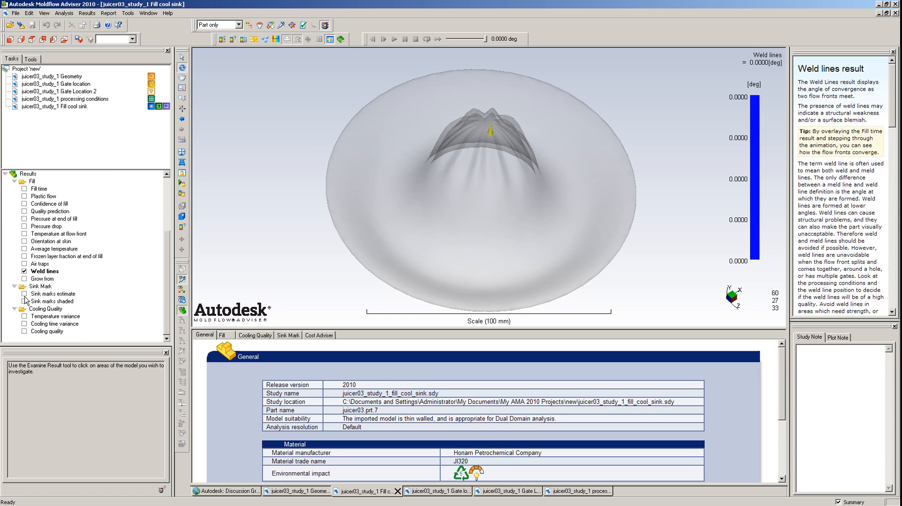
Display the sink marks estimate and examine it across the cone ribs.
click(24, 294)
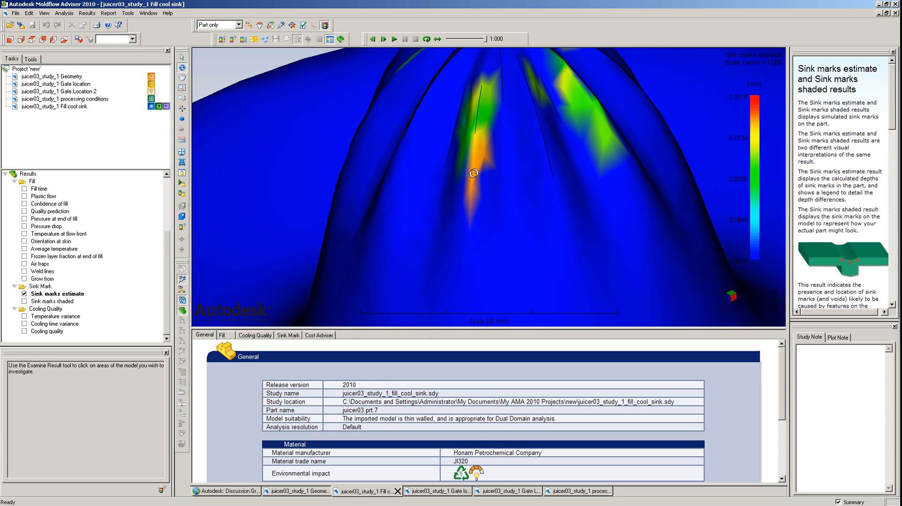
drag(474, 173, 620, 167)
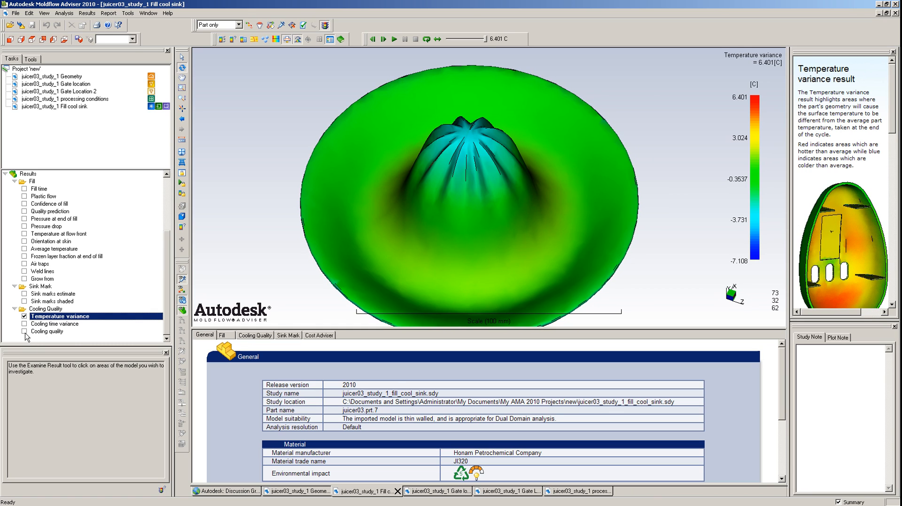
Display Cooling quality, showing the whole juicer rated High, from another side.
click(24, 332)
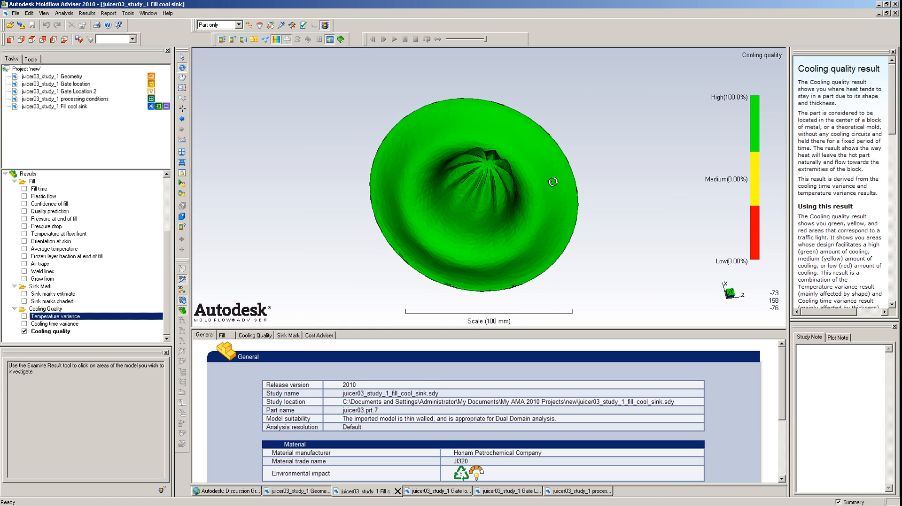
drag(552, 182, 520, 195)
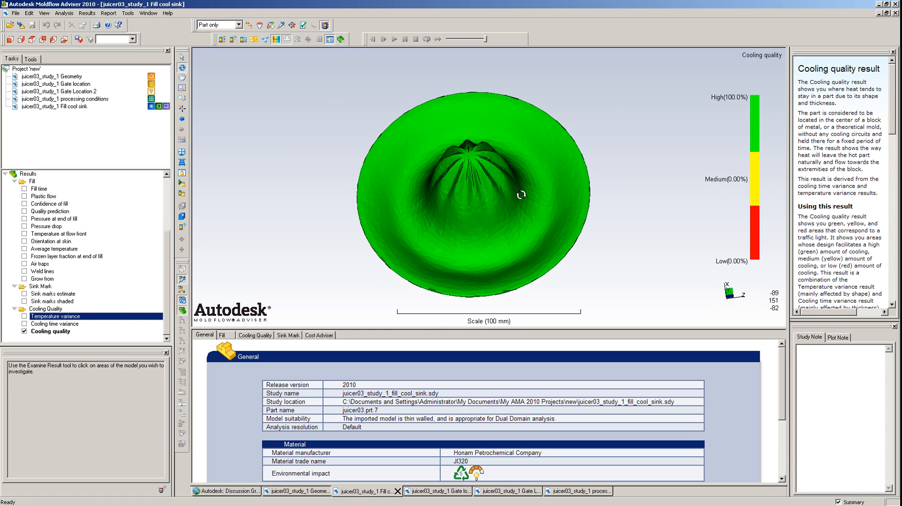